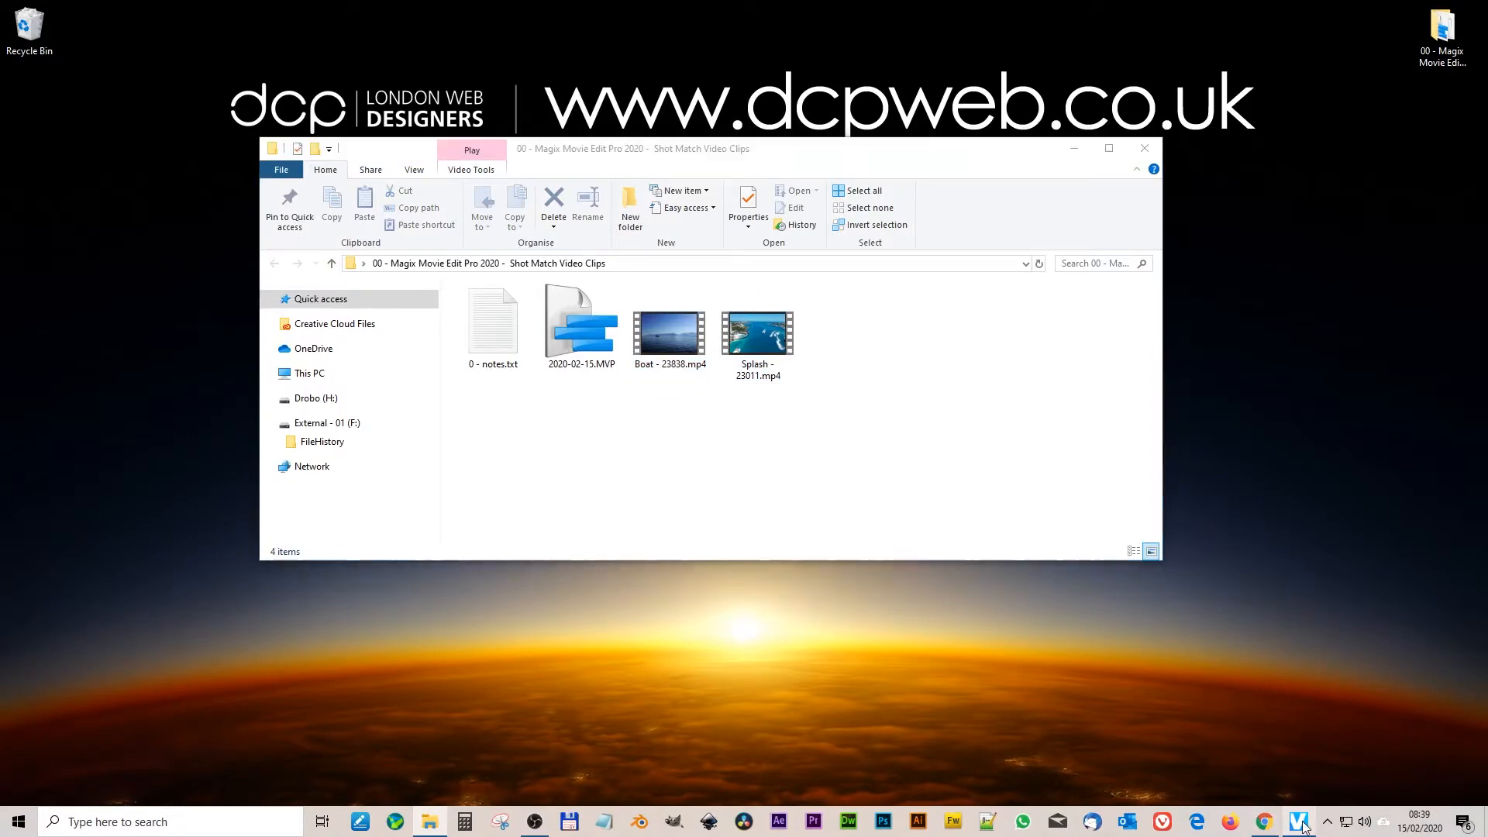
# Add Boat - 23838.mp4 to track 1 after the Splash clip and zoom the timeline to fit.
pyautogui.click(669, 329)
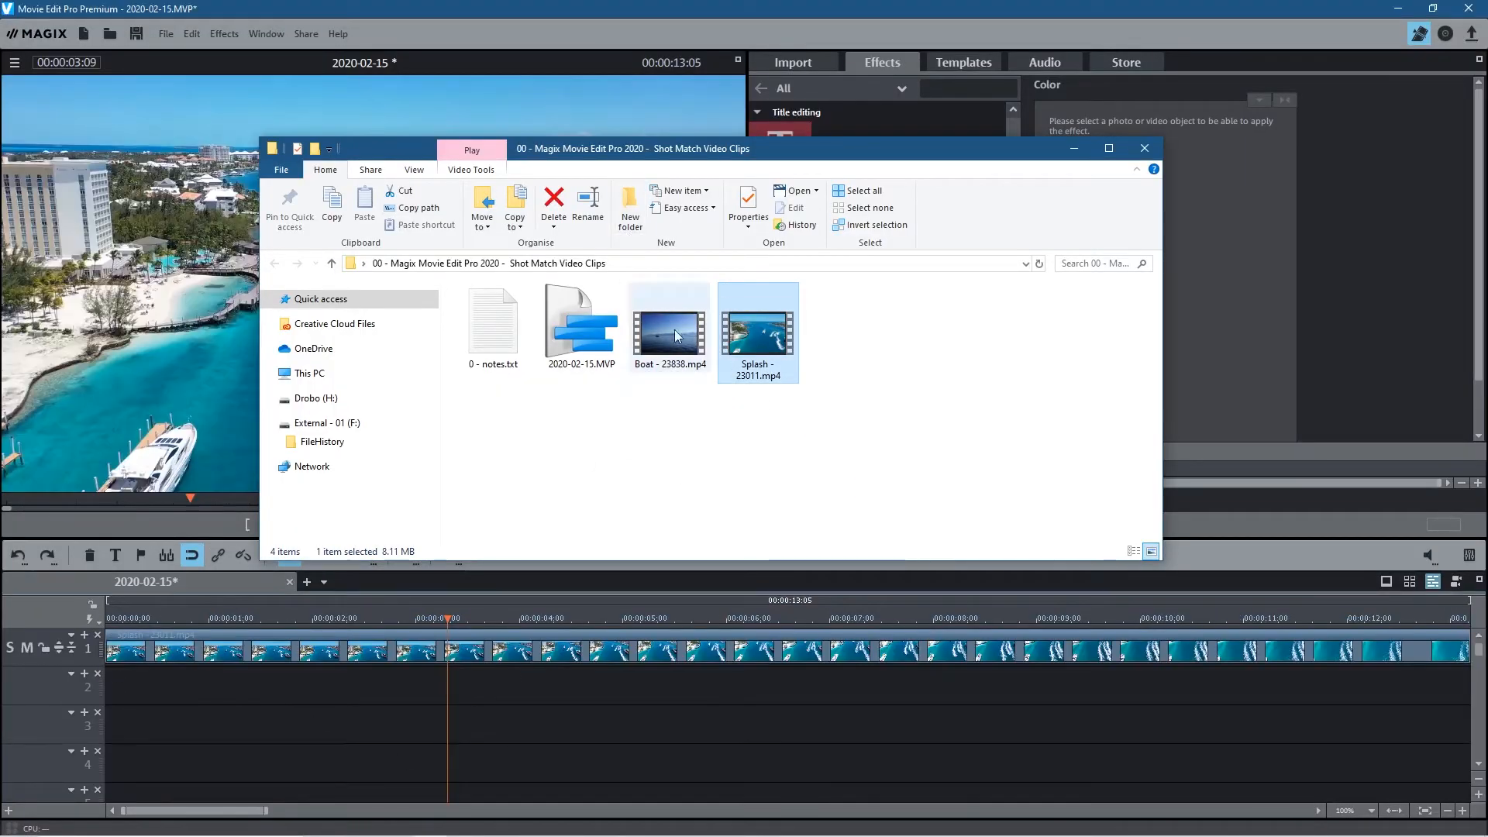
pyautogui.click(669, 323)
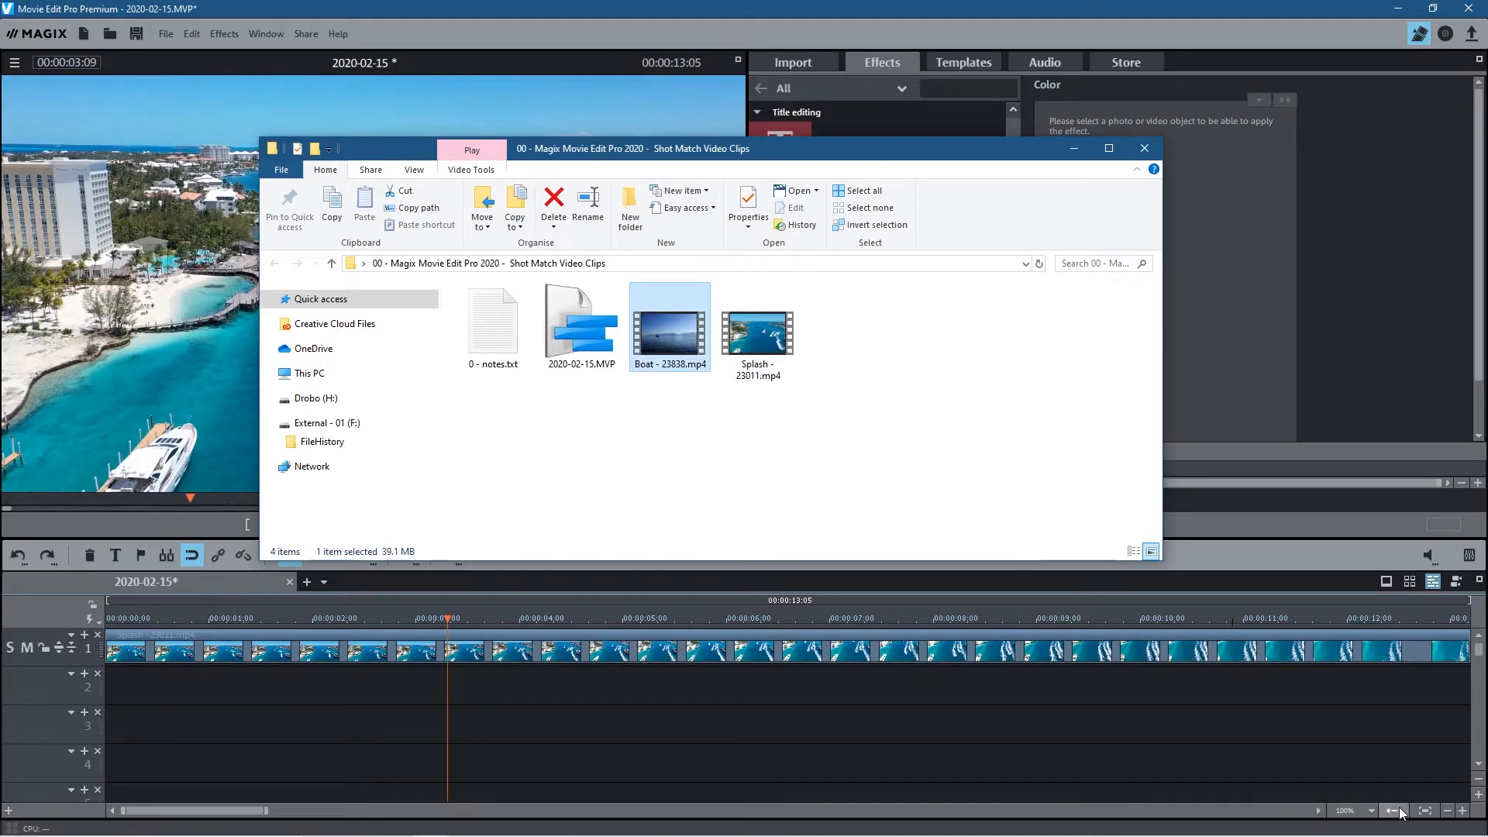
pyautogui.click(1144, 147)
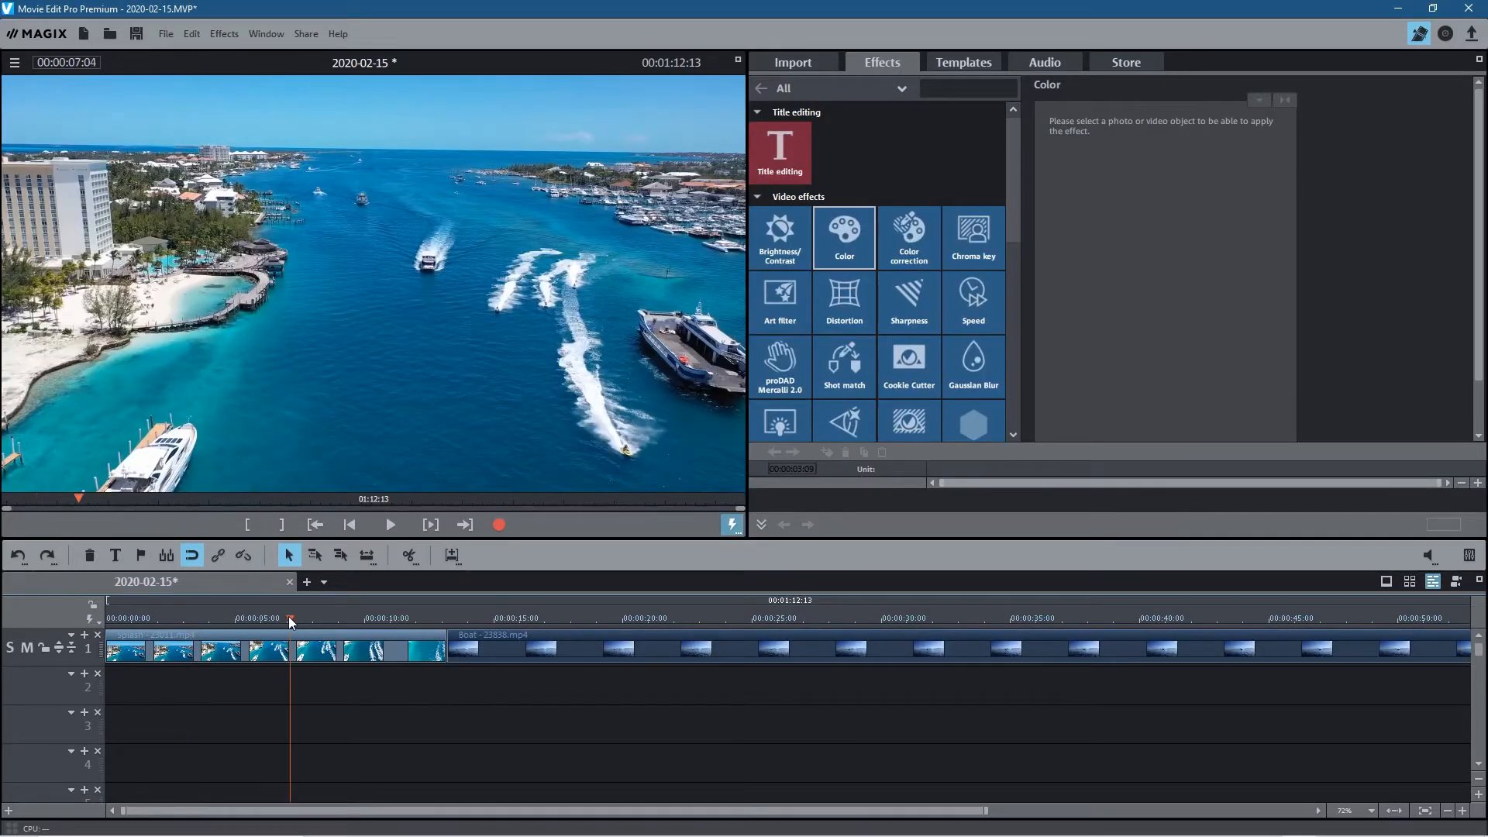
pyautogui.click(170, 620)
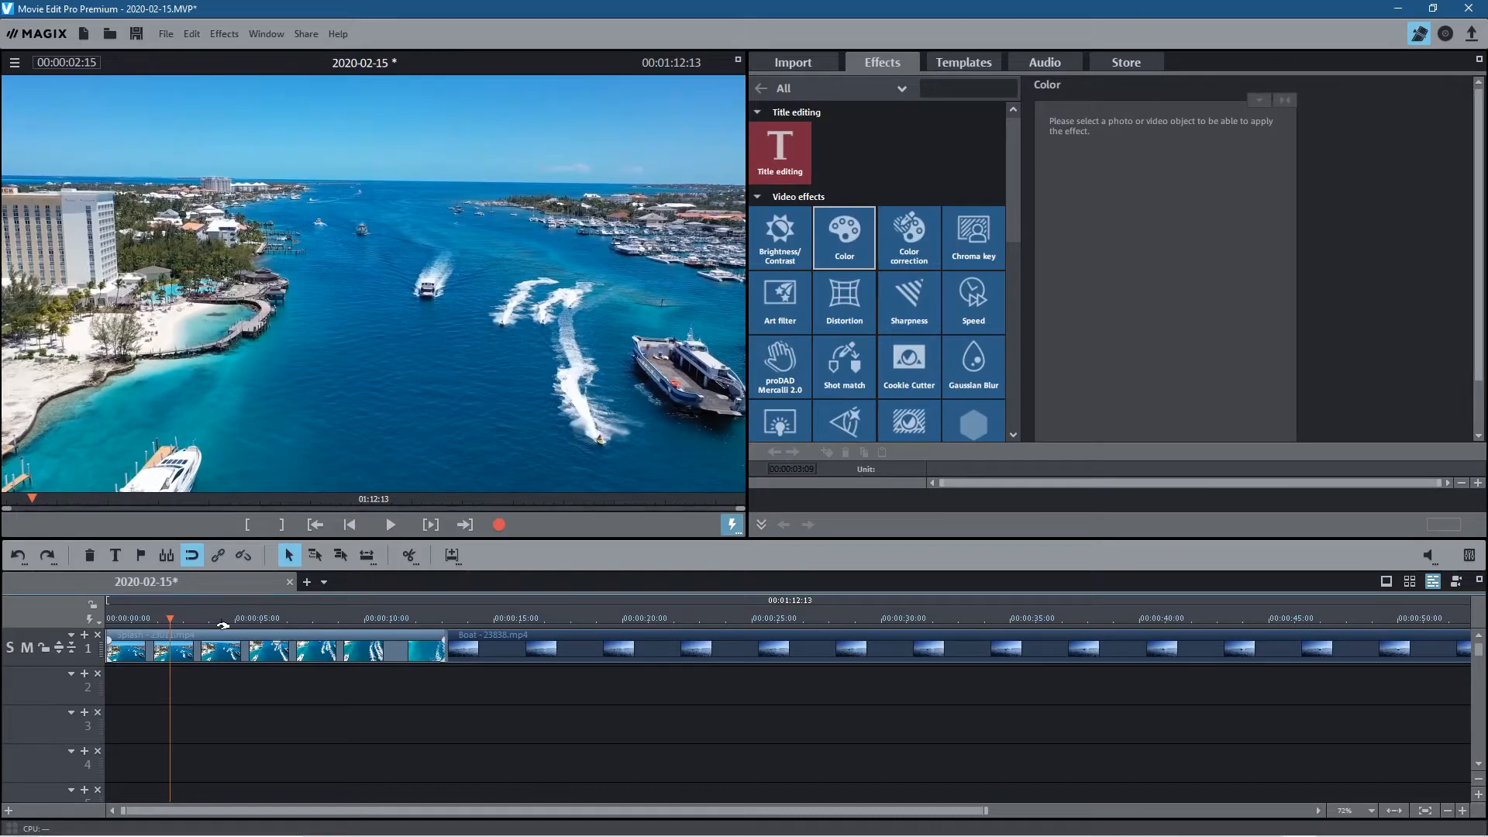
pyautogui.click(616, 619)
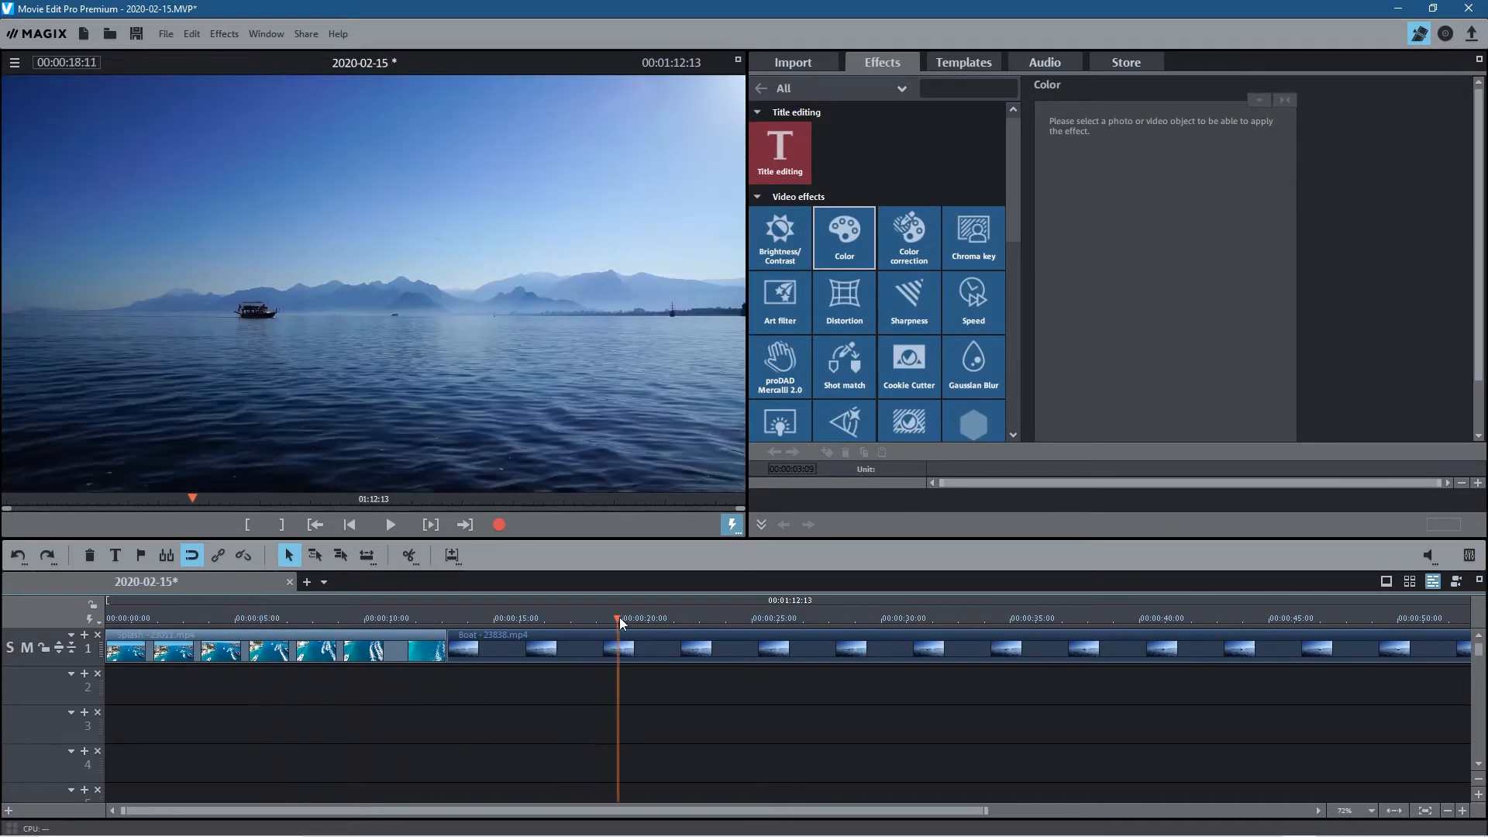
pyautogui.click(659, 619)
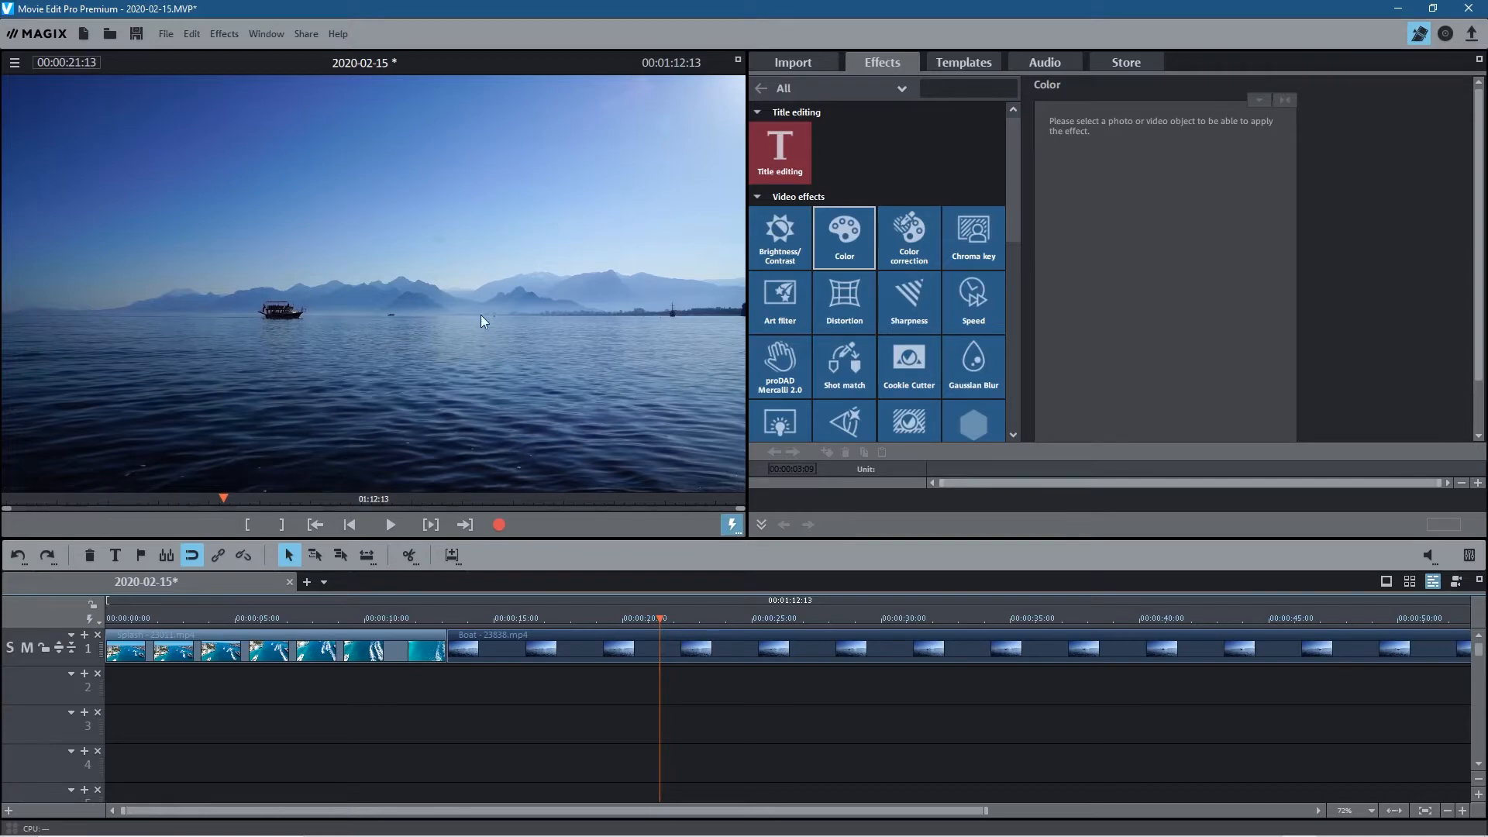
pyautogui.moveTo(359, 619)
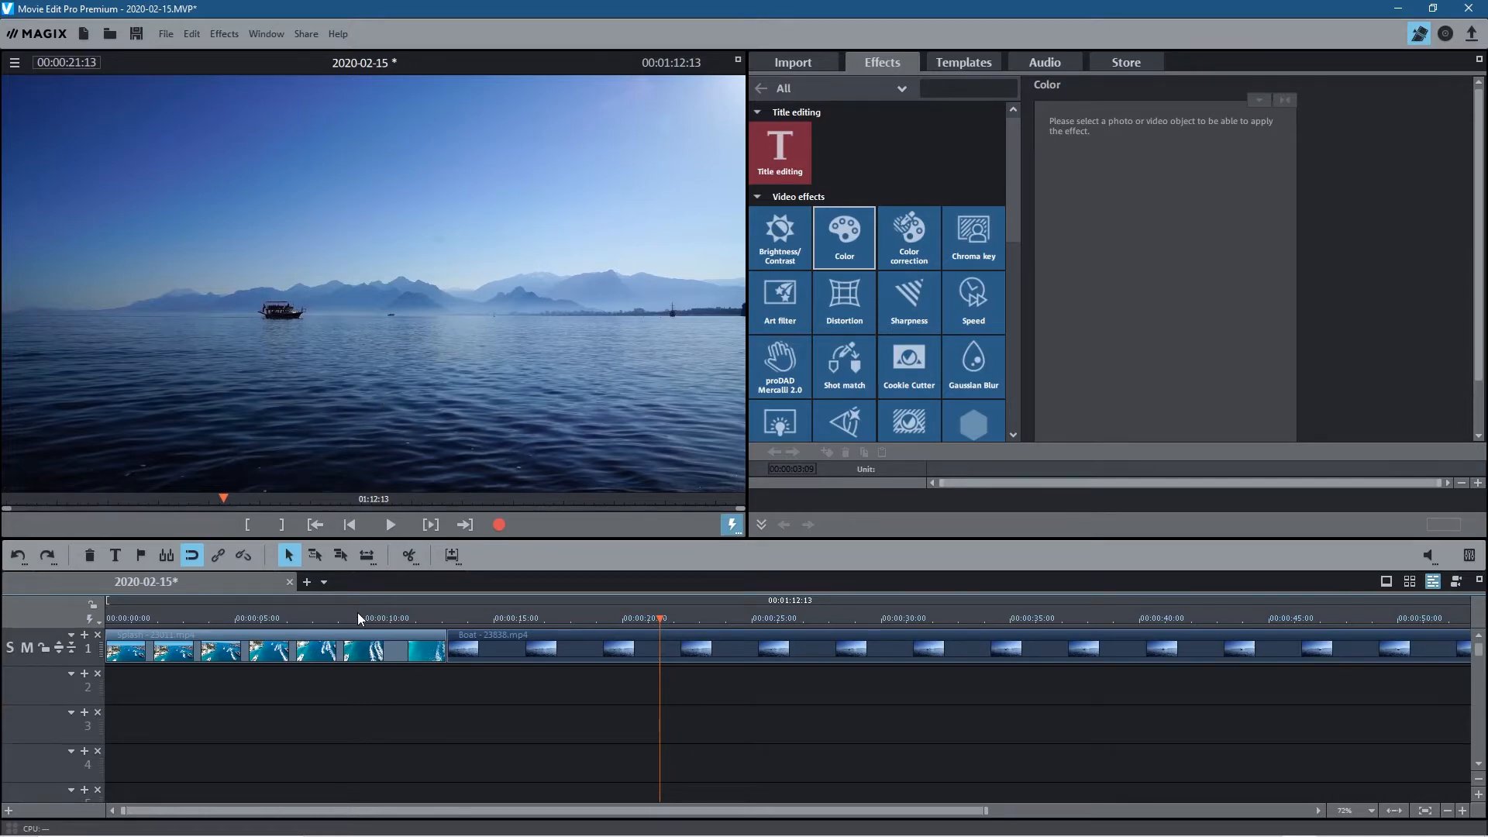
pyautogui.click(235, 618)
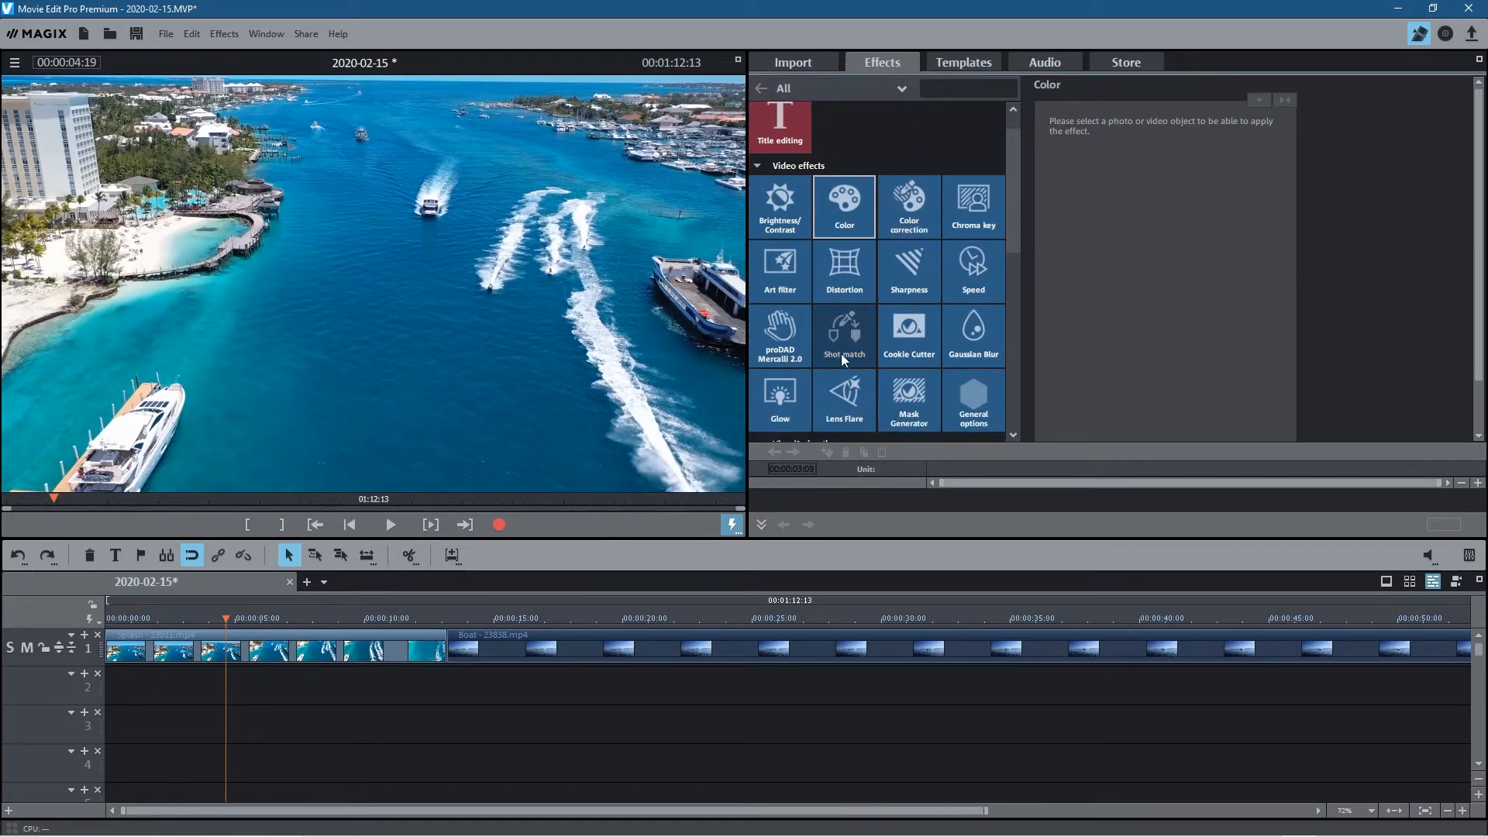
# Apply Shot match to Splash with a Splash target frame and a Boat reference frame.
pyautogui.click(844, 335)
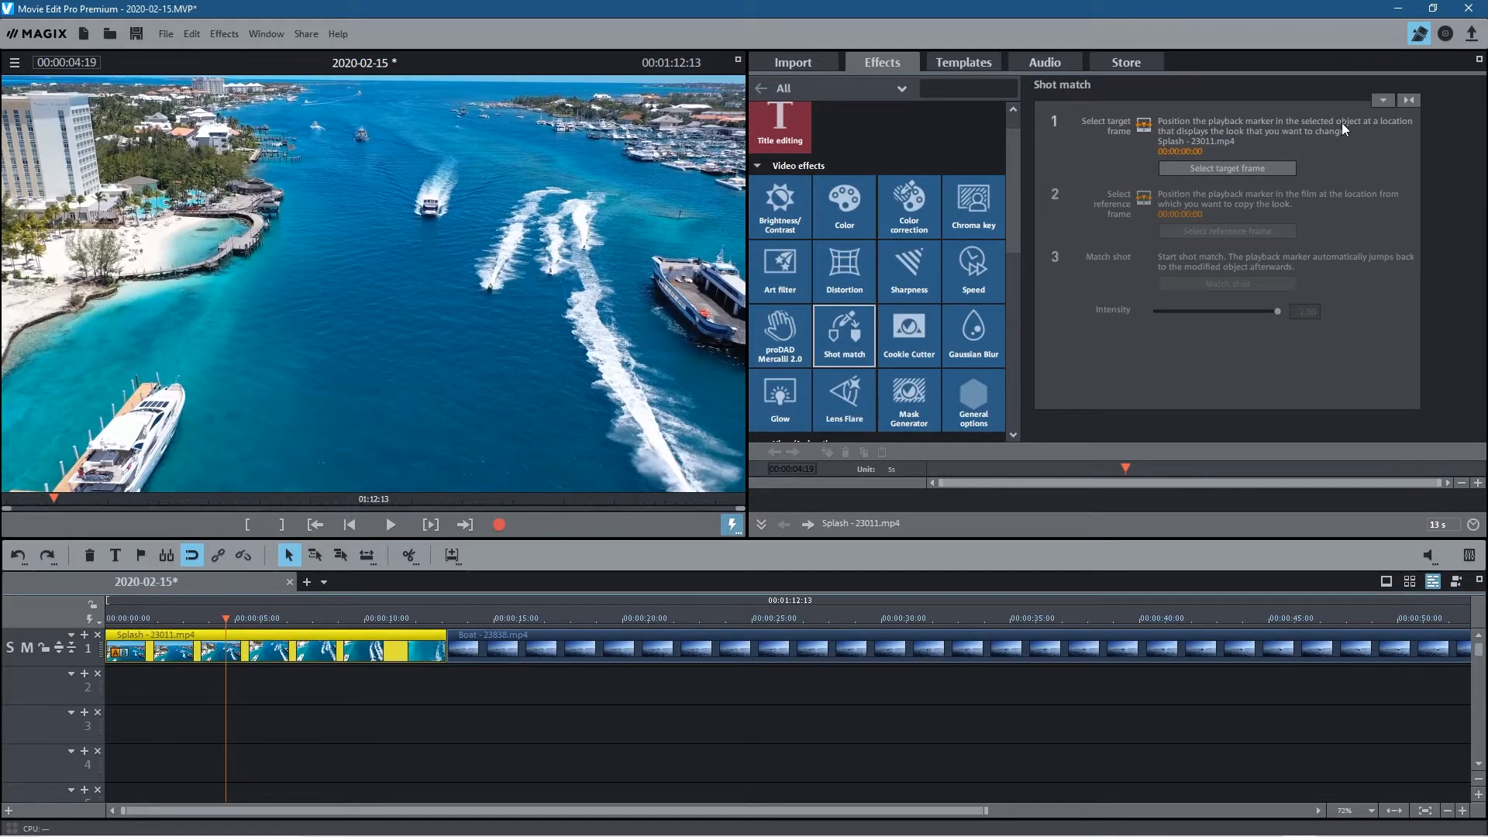
pyautogui.moveTo(1203, 143)
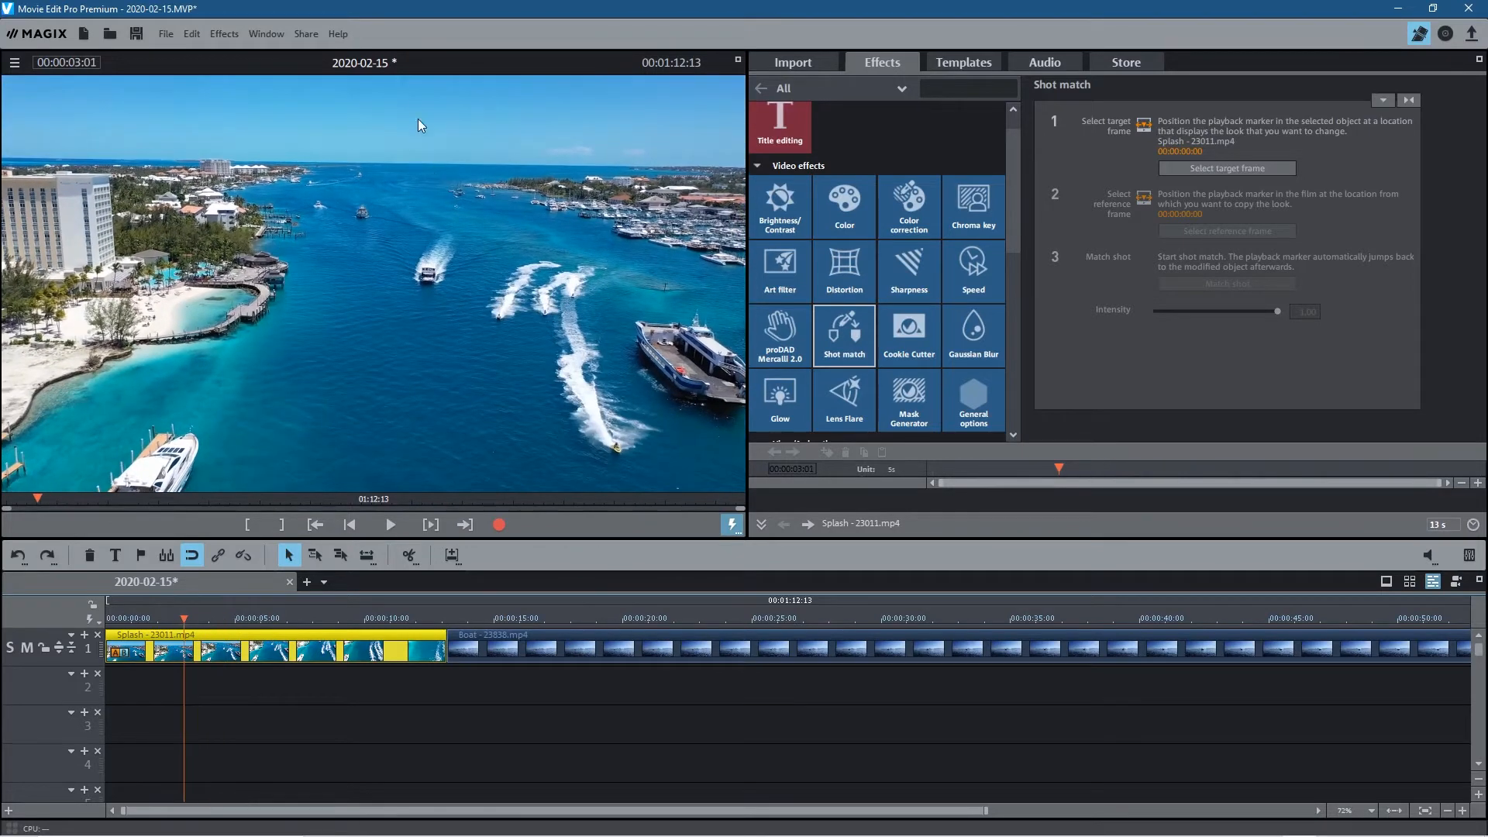
pyautogui.moveTo(622, 221)
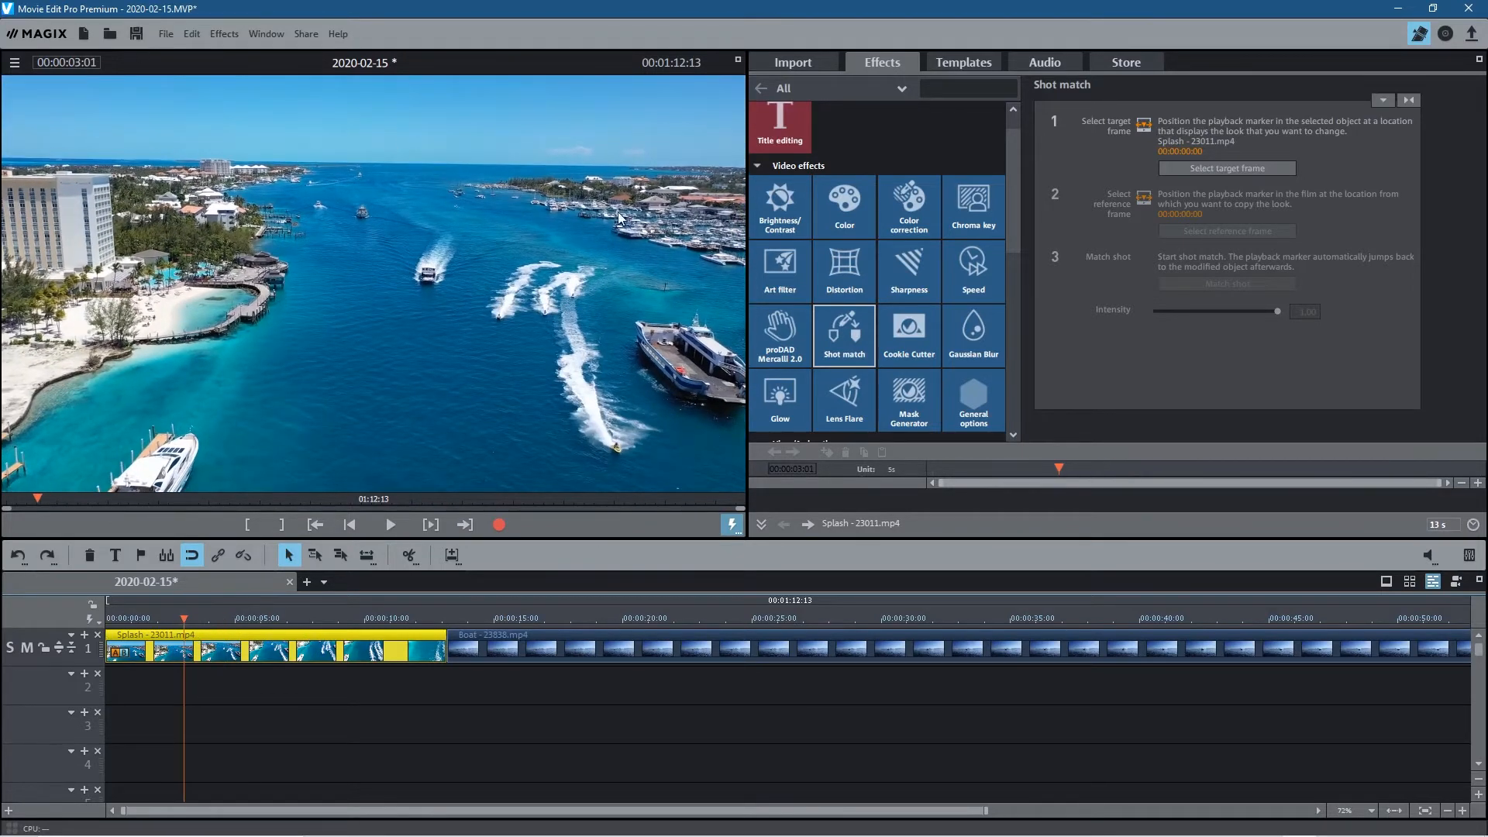
pyautogui.moveTo(1226, 173)
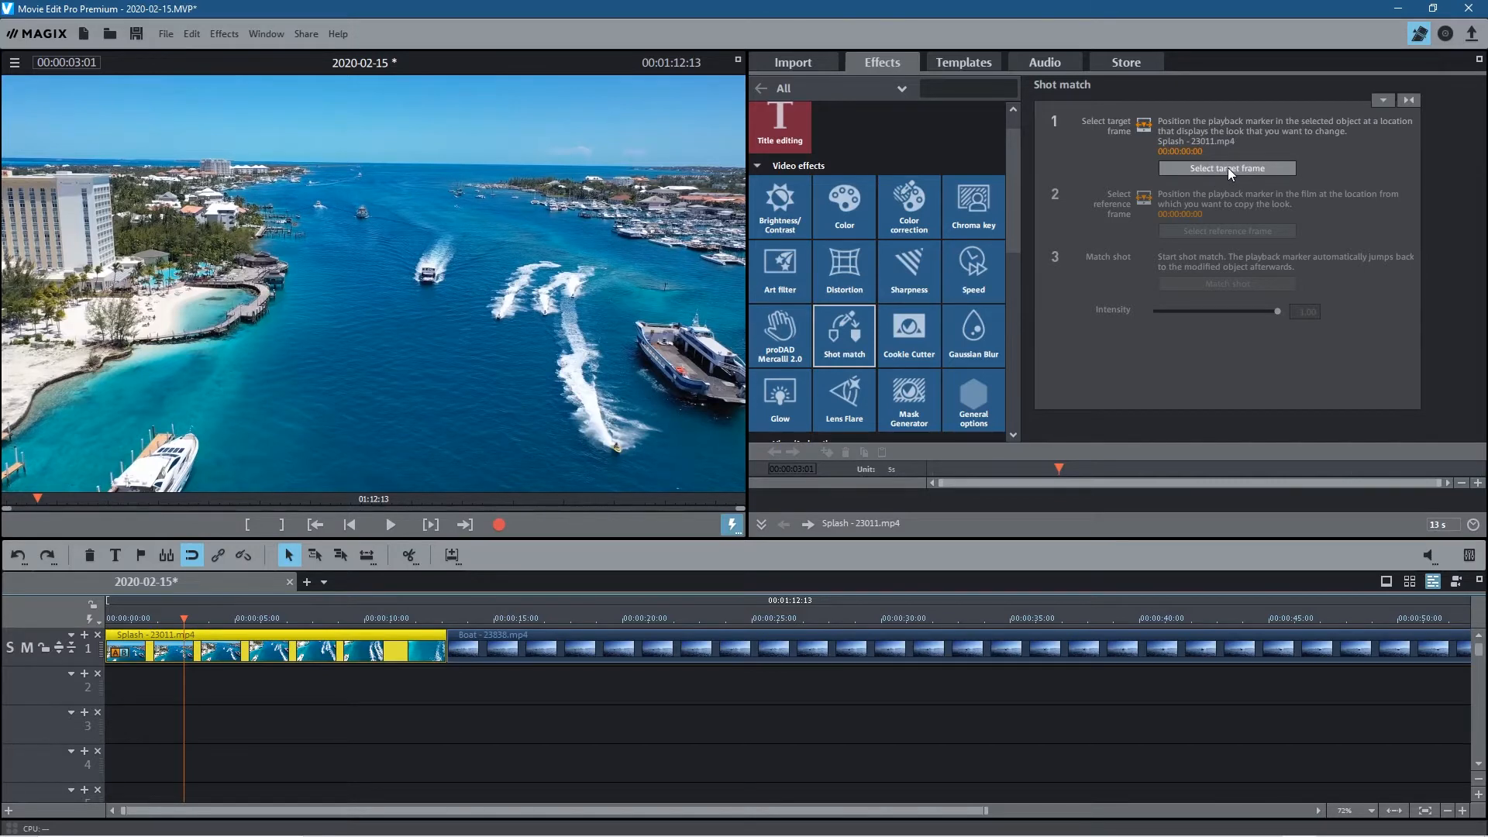
pyautogui.click(1227, 168)
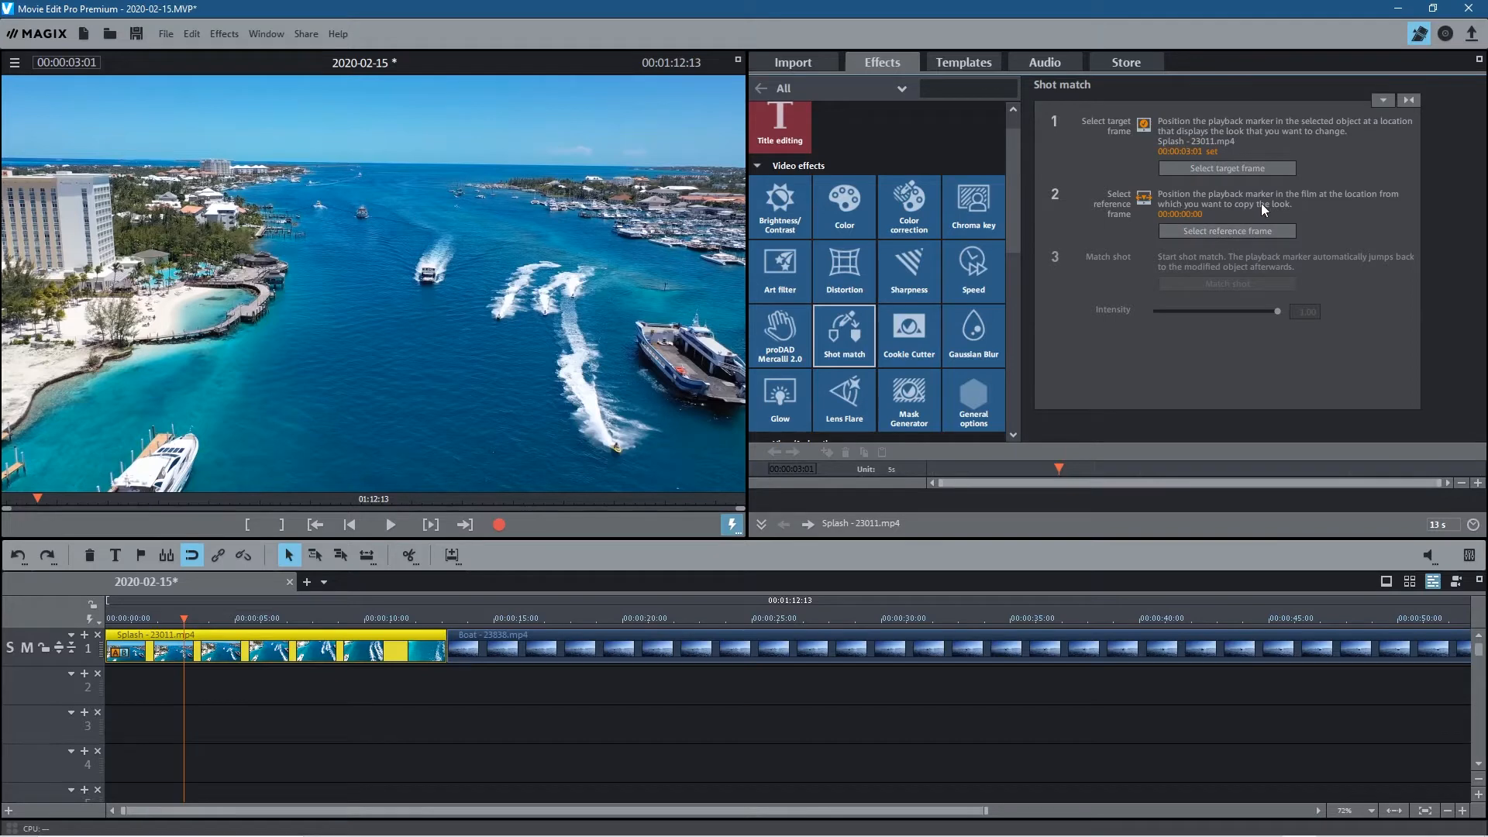
pyautogui.moveTo(1277, 204)
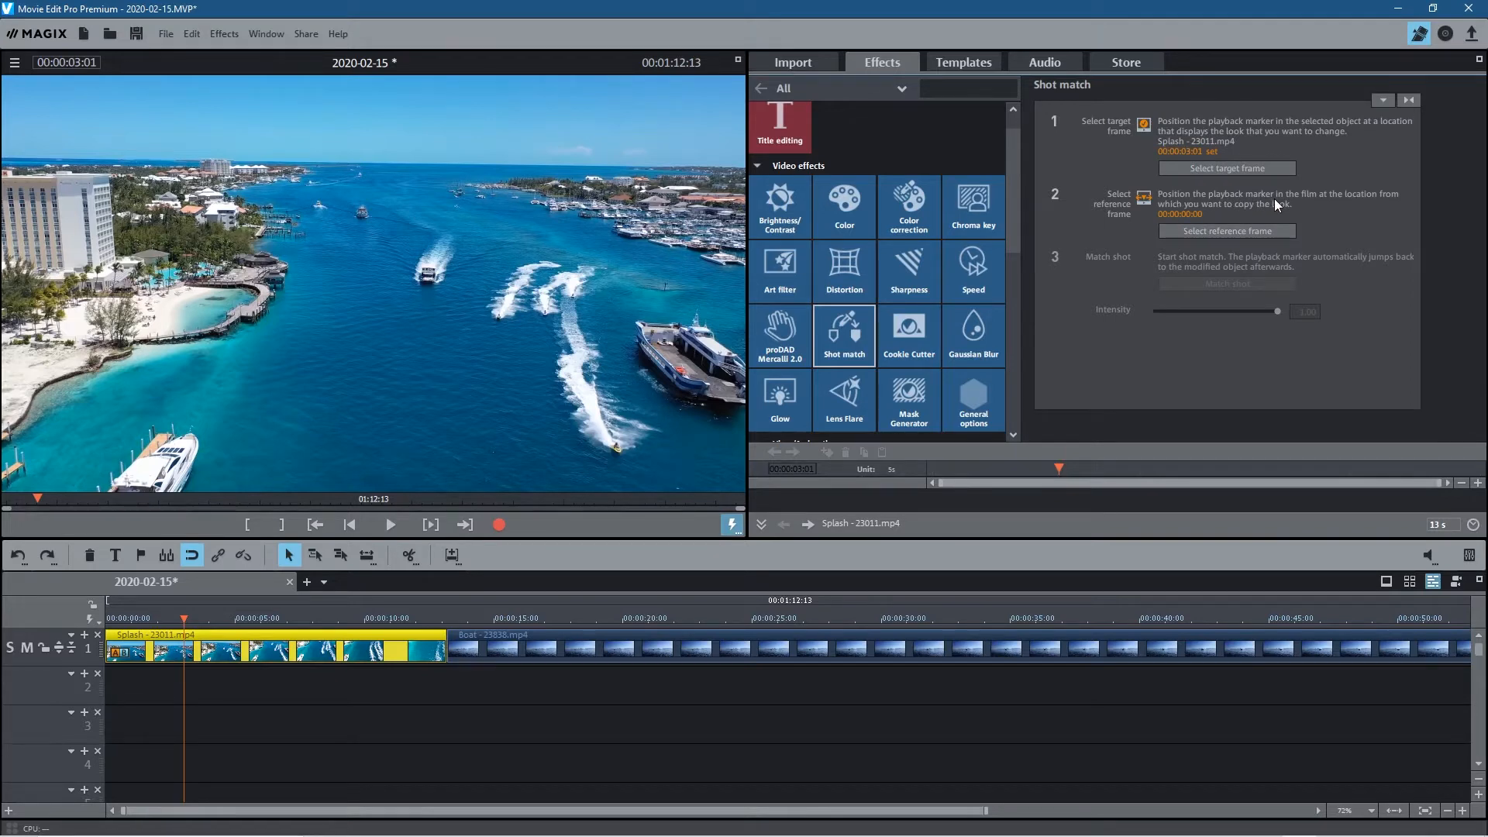
pyautogui.moveTo(1376, 205)
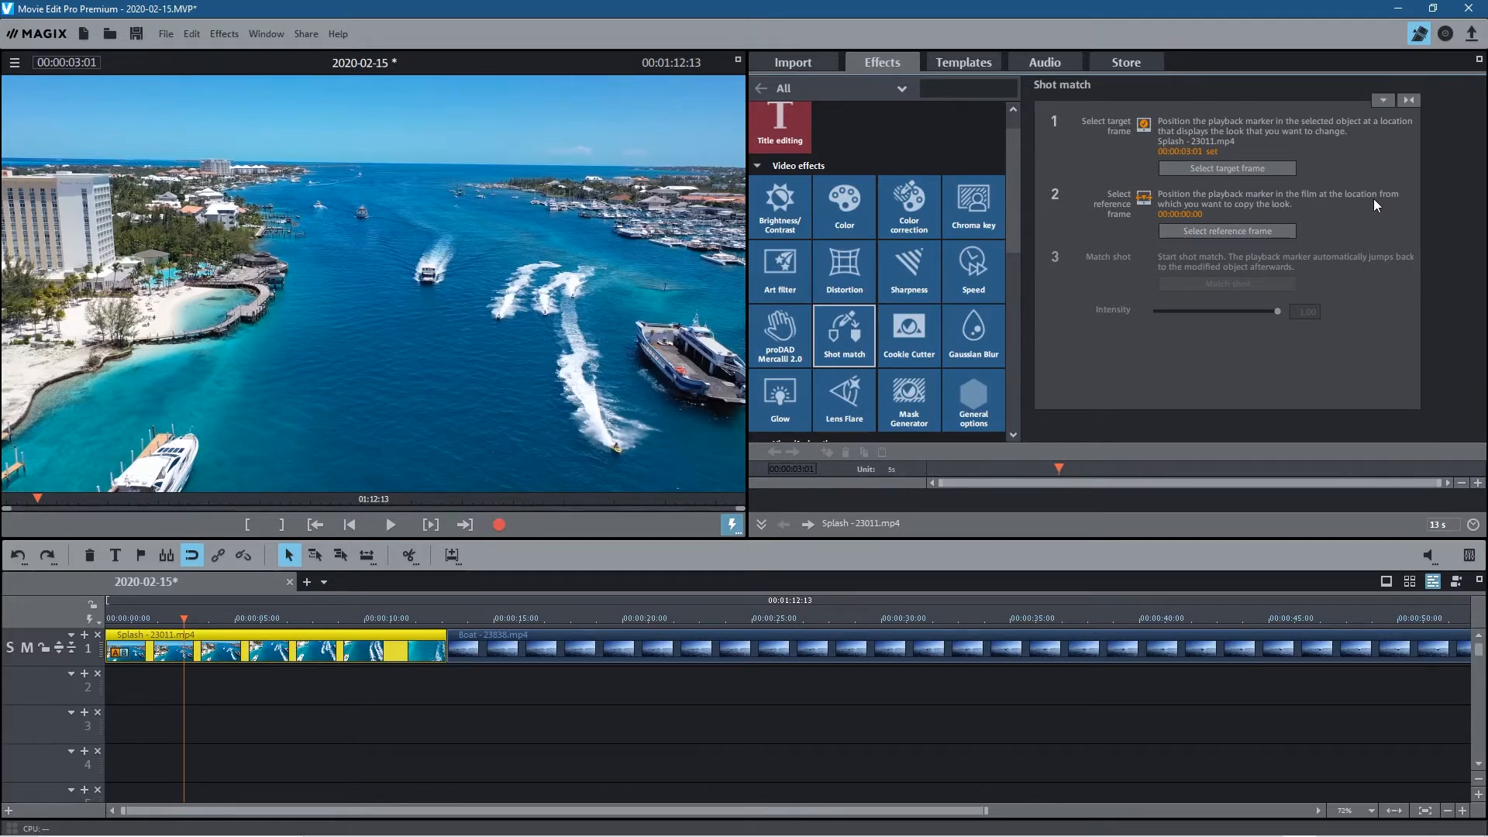
pyautogui.moveTo(317, 492)
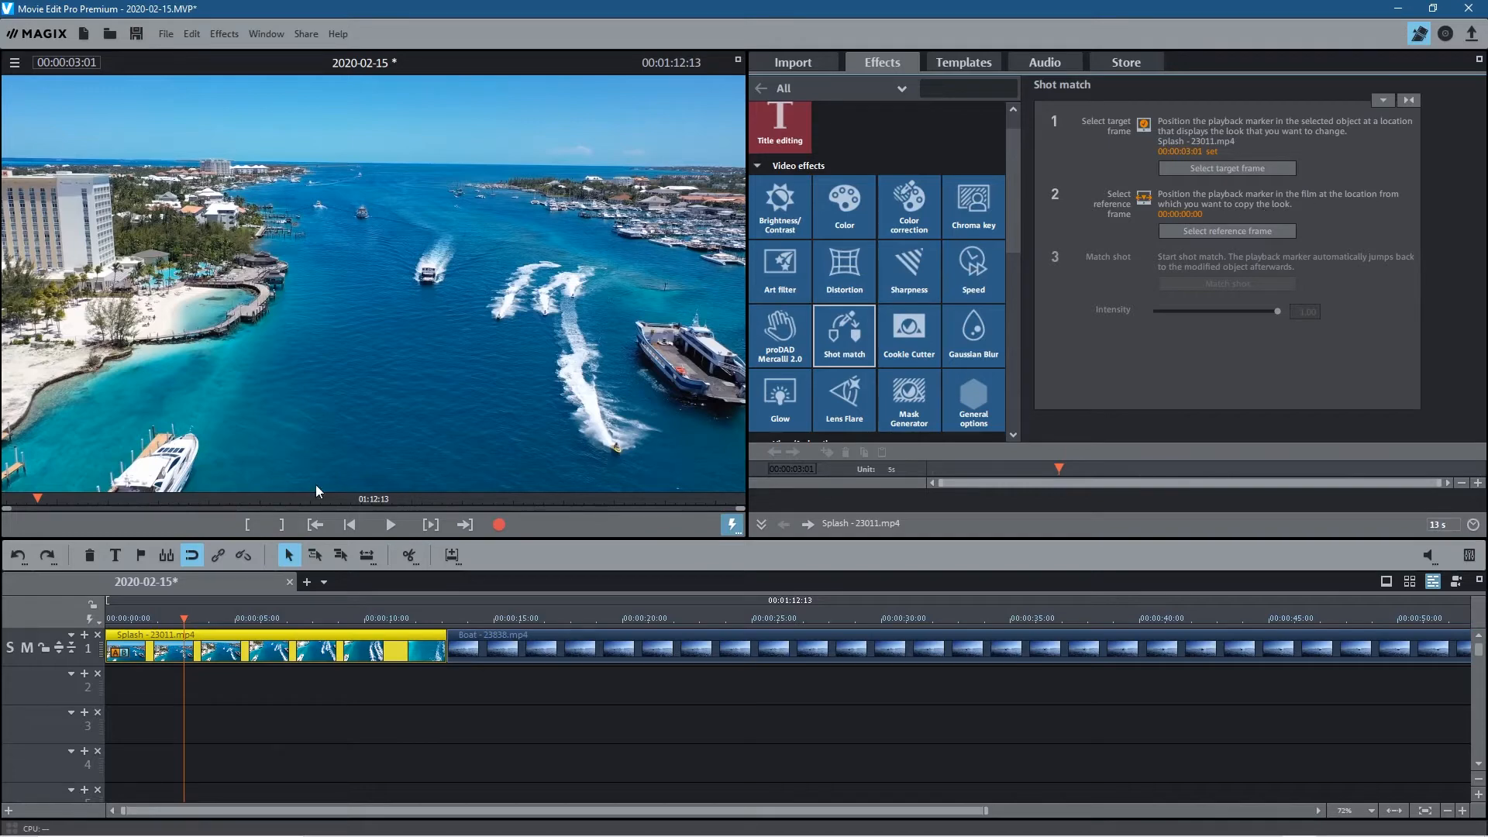
pyautogui.click(565, 616)
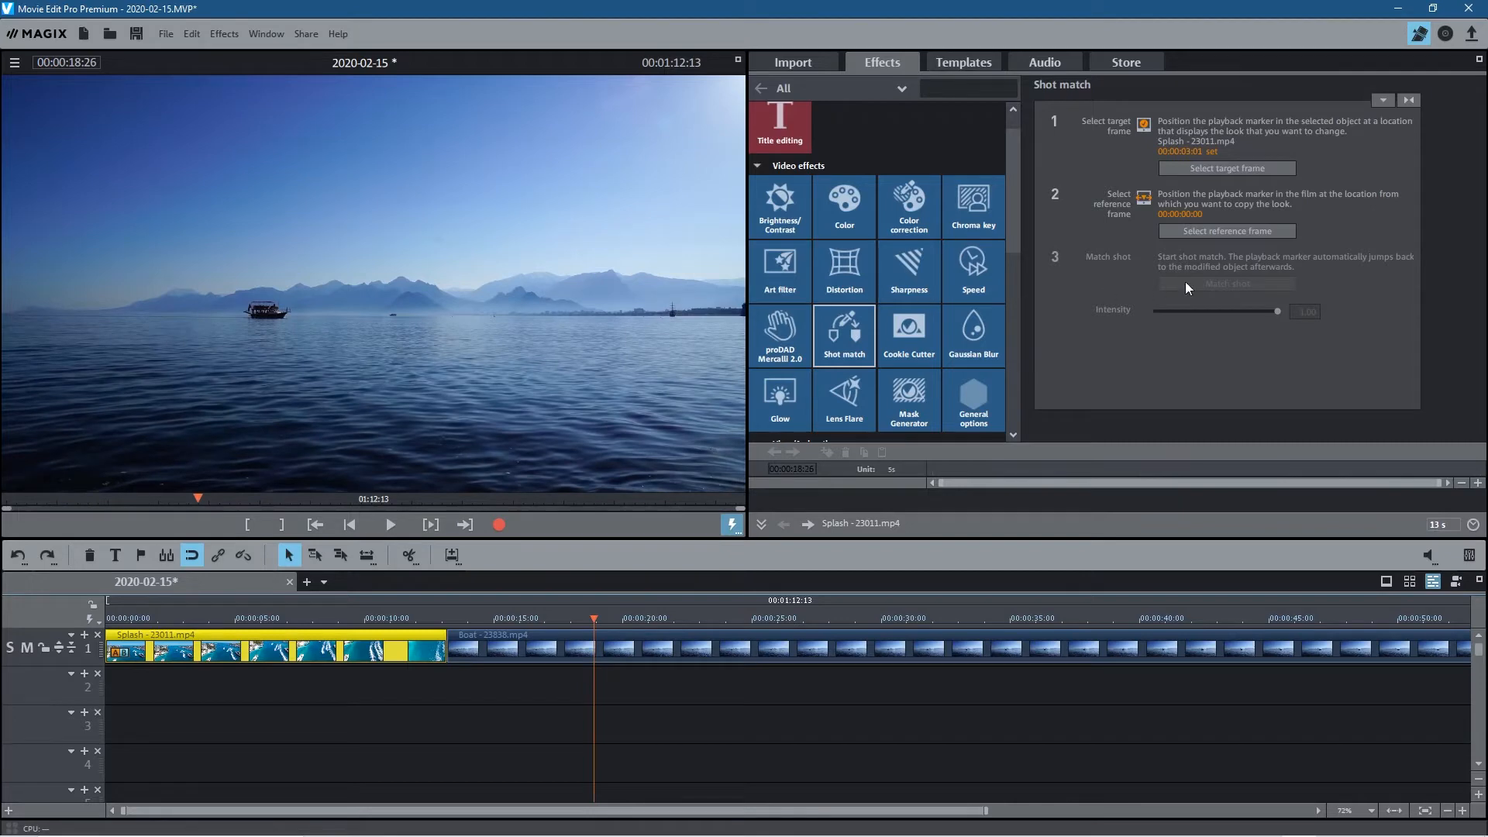
pyautogui.click(1226, 231)
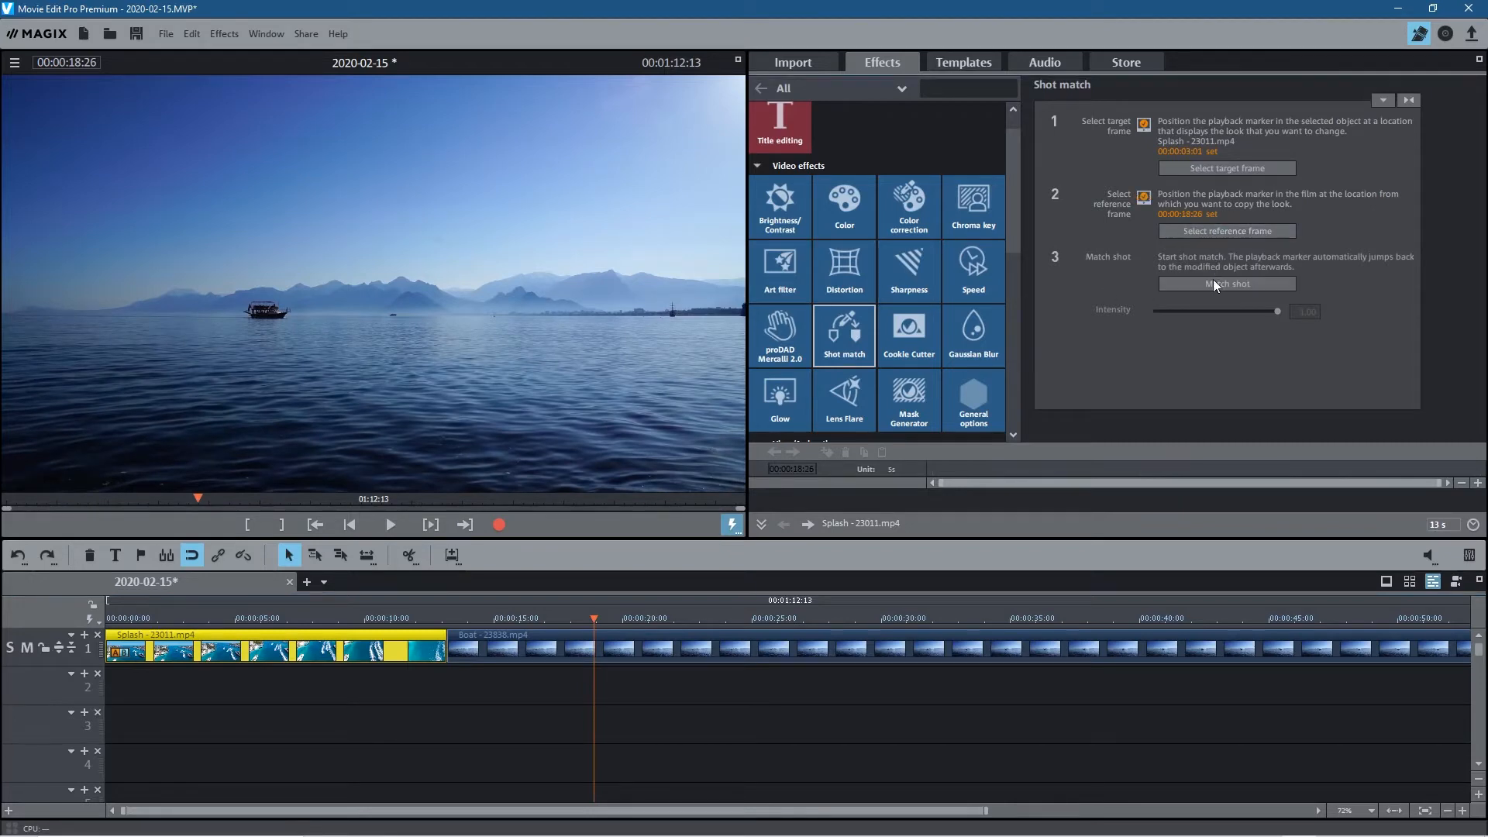
pyautogui.click(1227, 284)
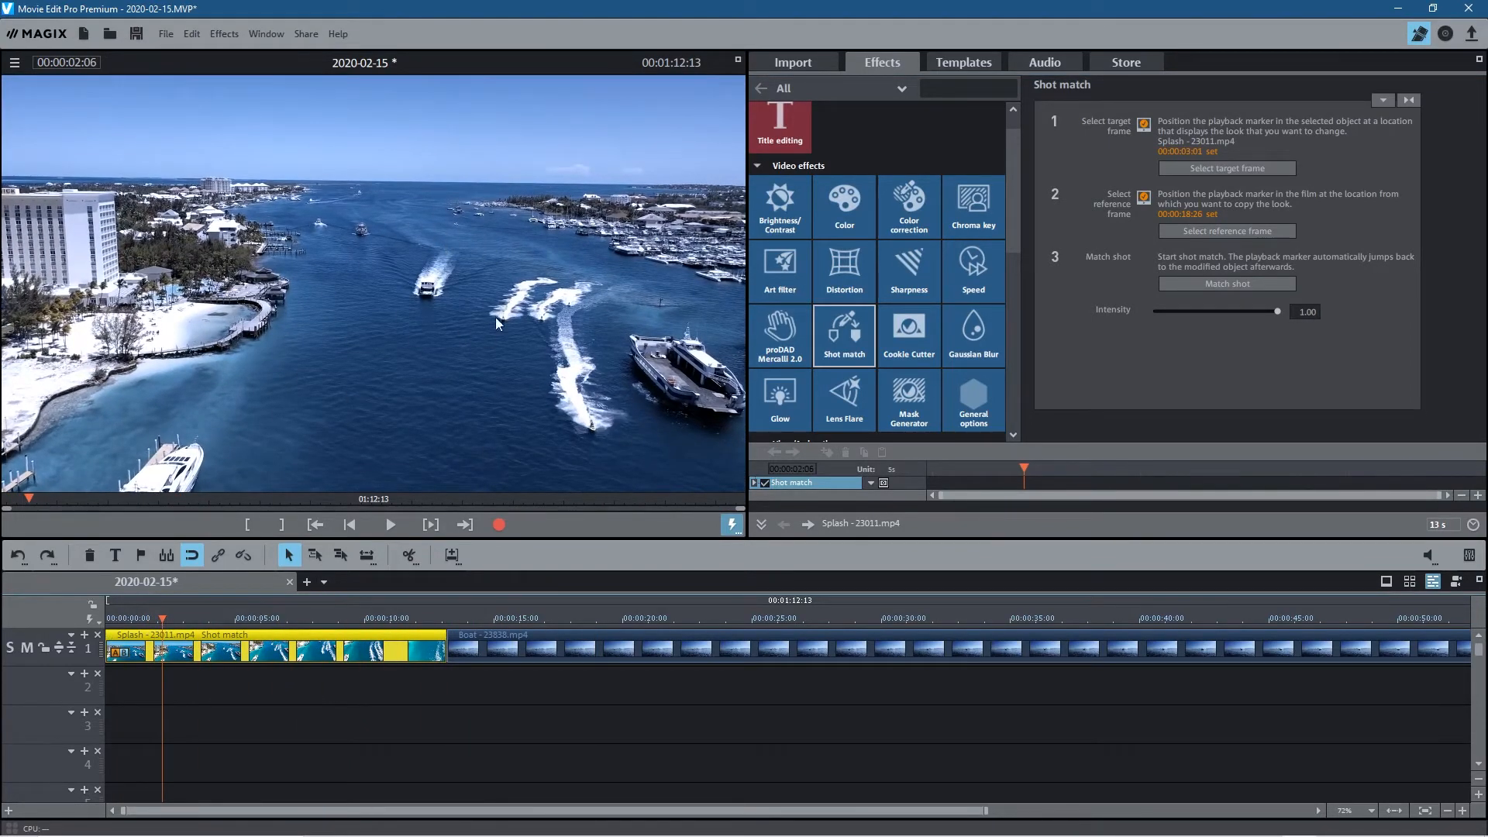
# Compare the Splash grade by dropping Shot match intensity to zero, then restoring 1.00.
pyautogui.click(498, 618)
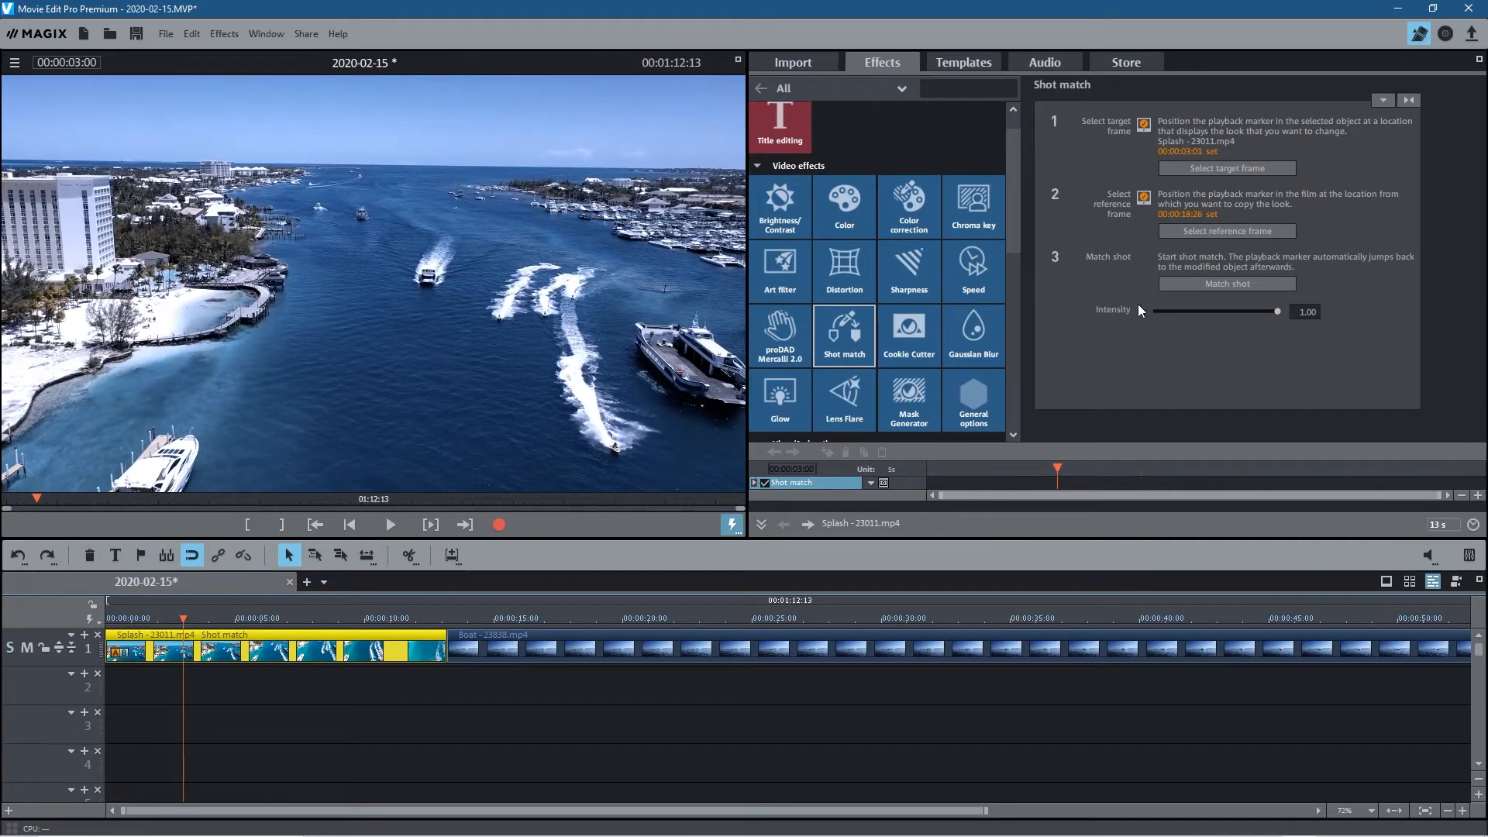
pyautogui.moveTo(1135, 315)
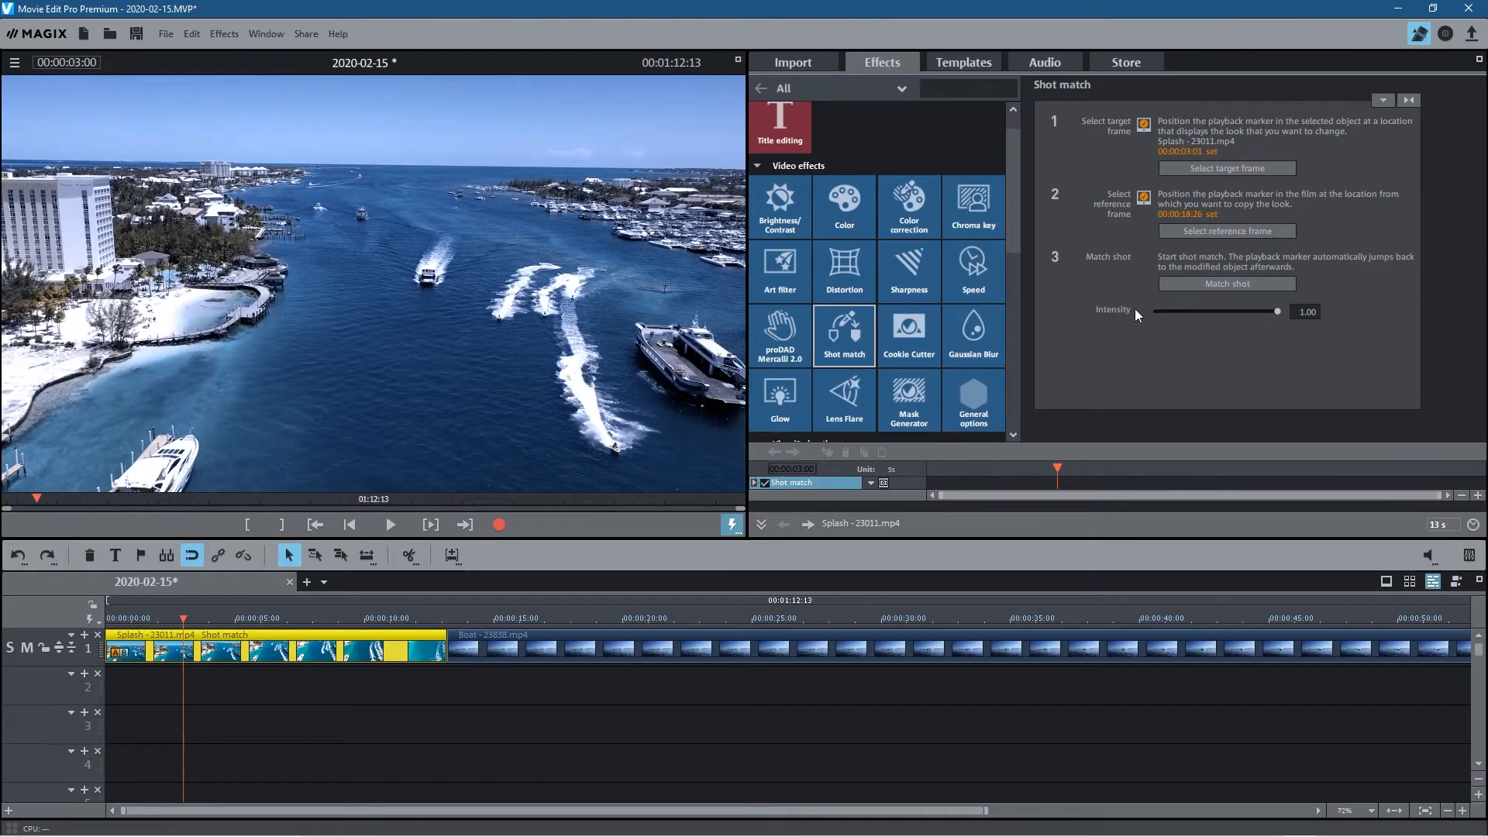
pyautogui.moveTo(1277, 312); pyautogui.dragTo(1154, 311)
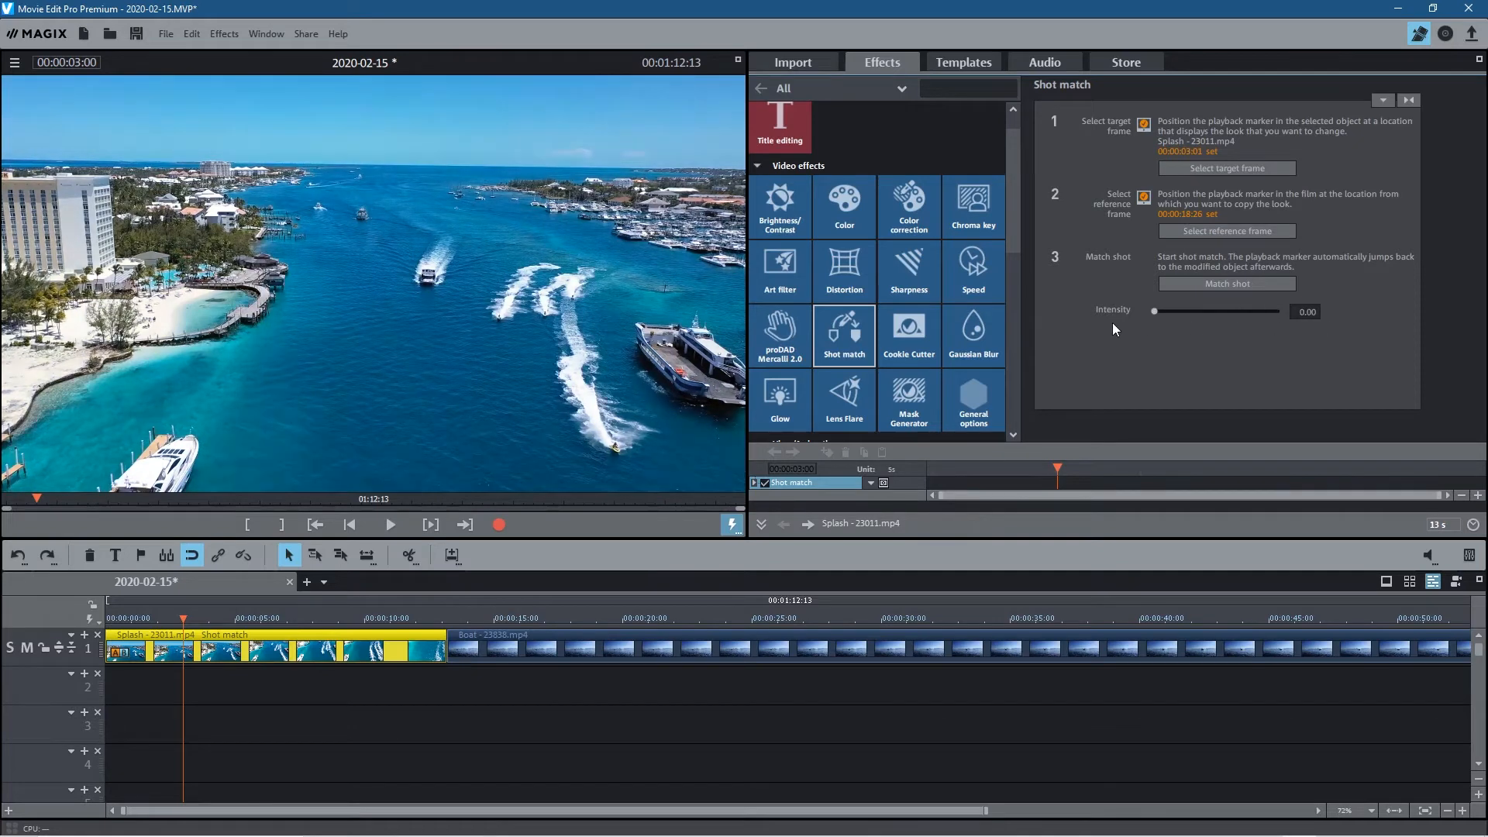
pyautogui.moveTo(1154, 312); pyautogui.dragTo(1276, 311)
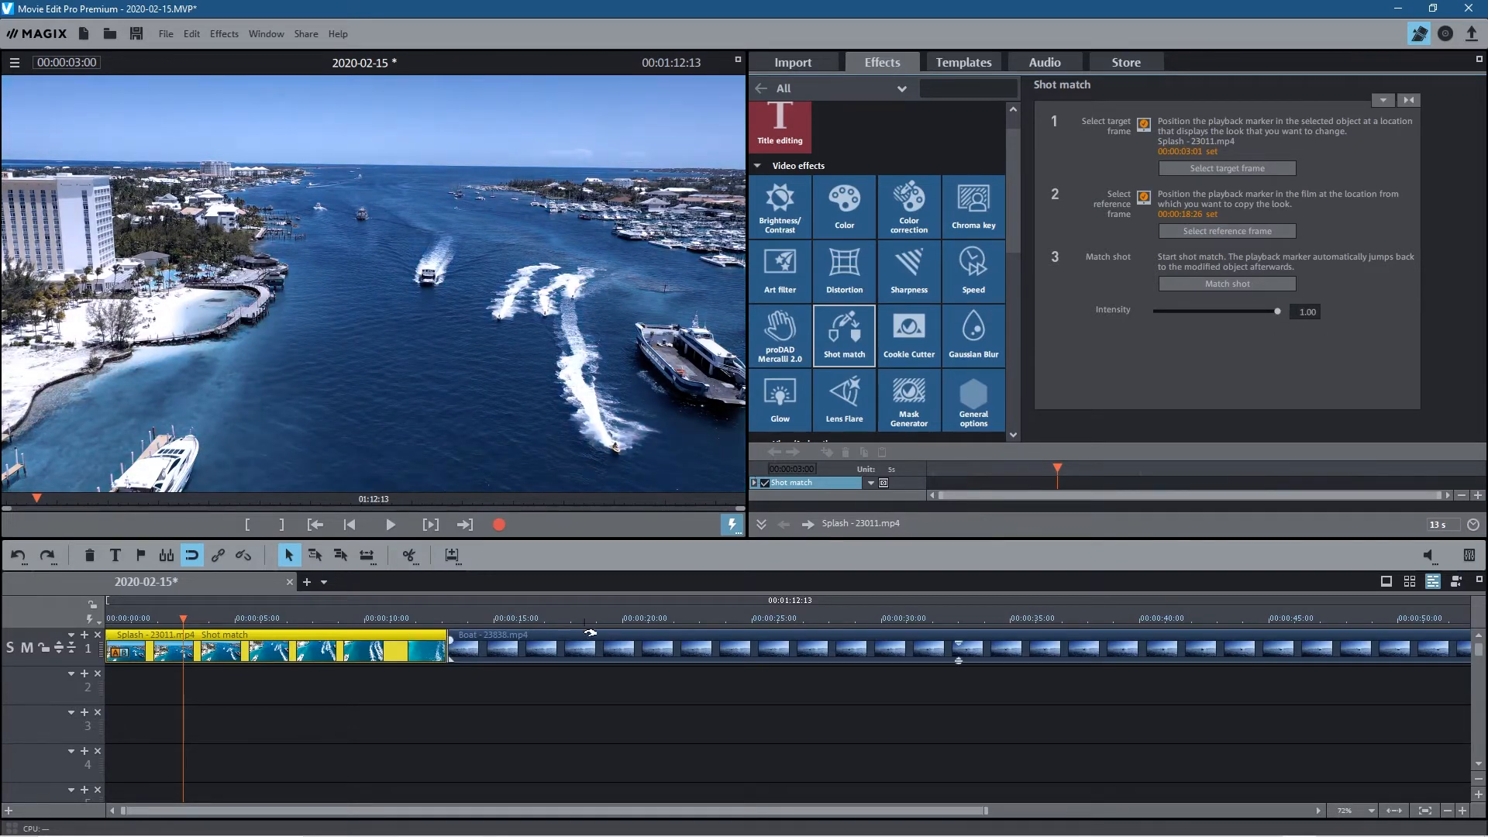
pyautogui.moveTo(308, 697)
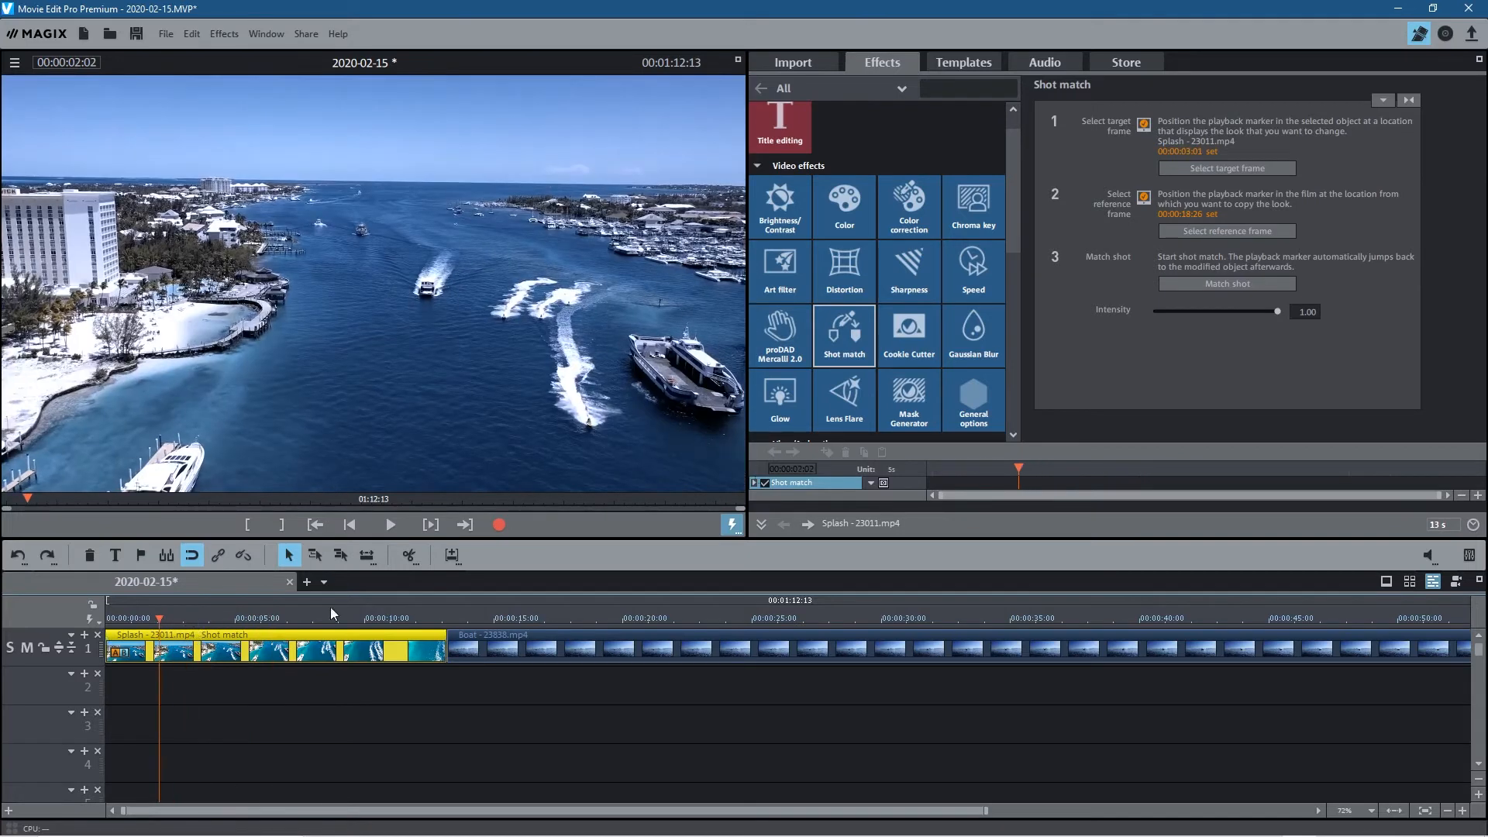
# Raise the Splash clip's HDR blur and boost its saturation to 40.
pyautogui.click(780, 207)
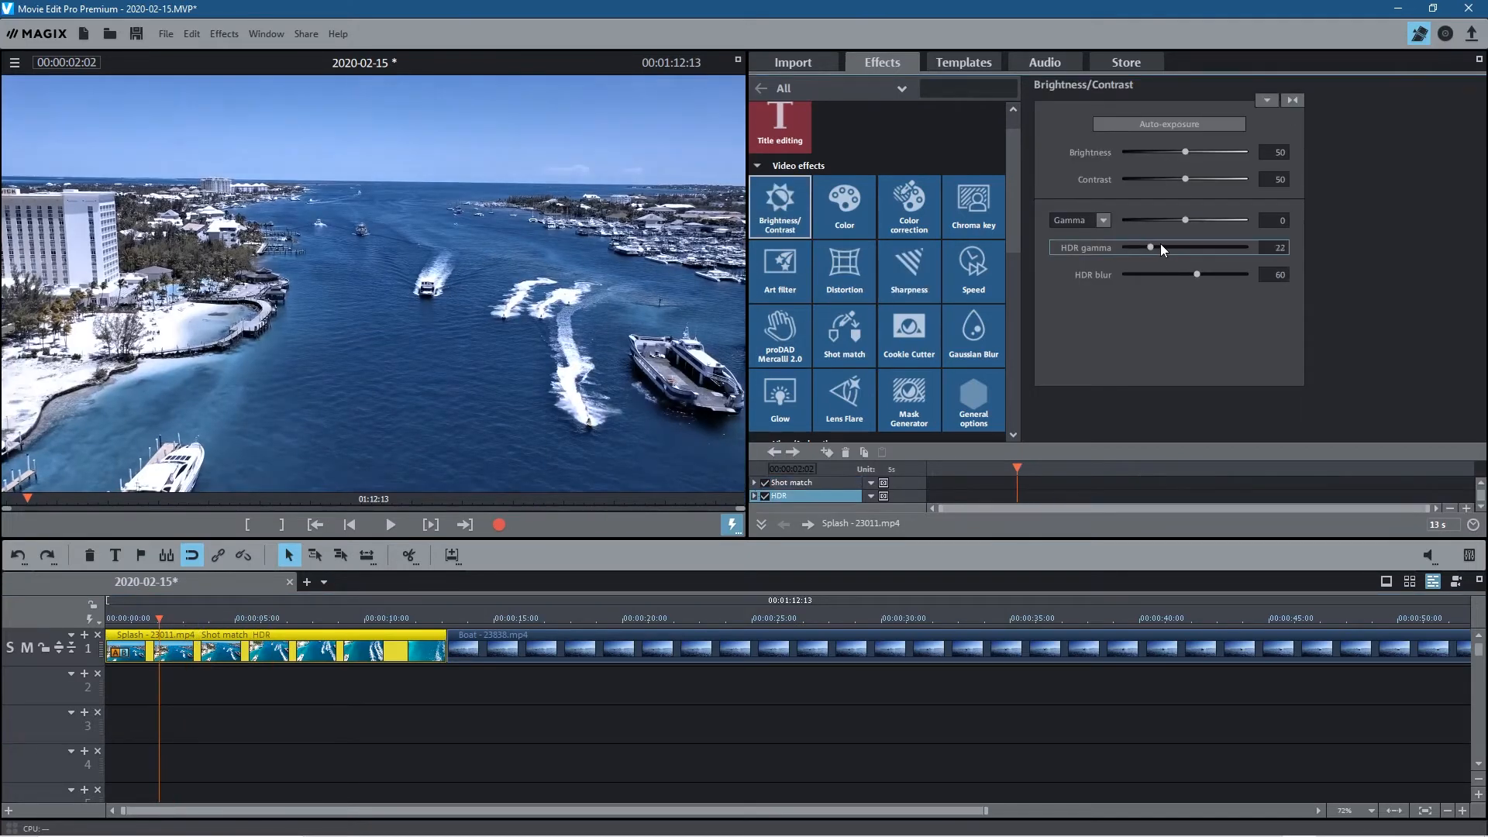
pyautogui.moveTo(1195, 274); pyautogui.dragTo(1231, 274)
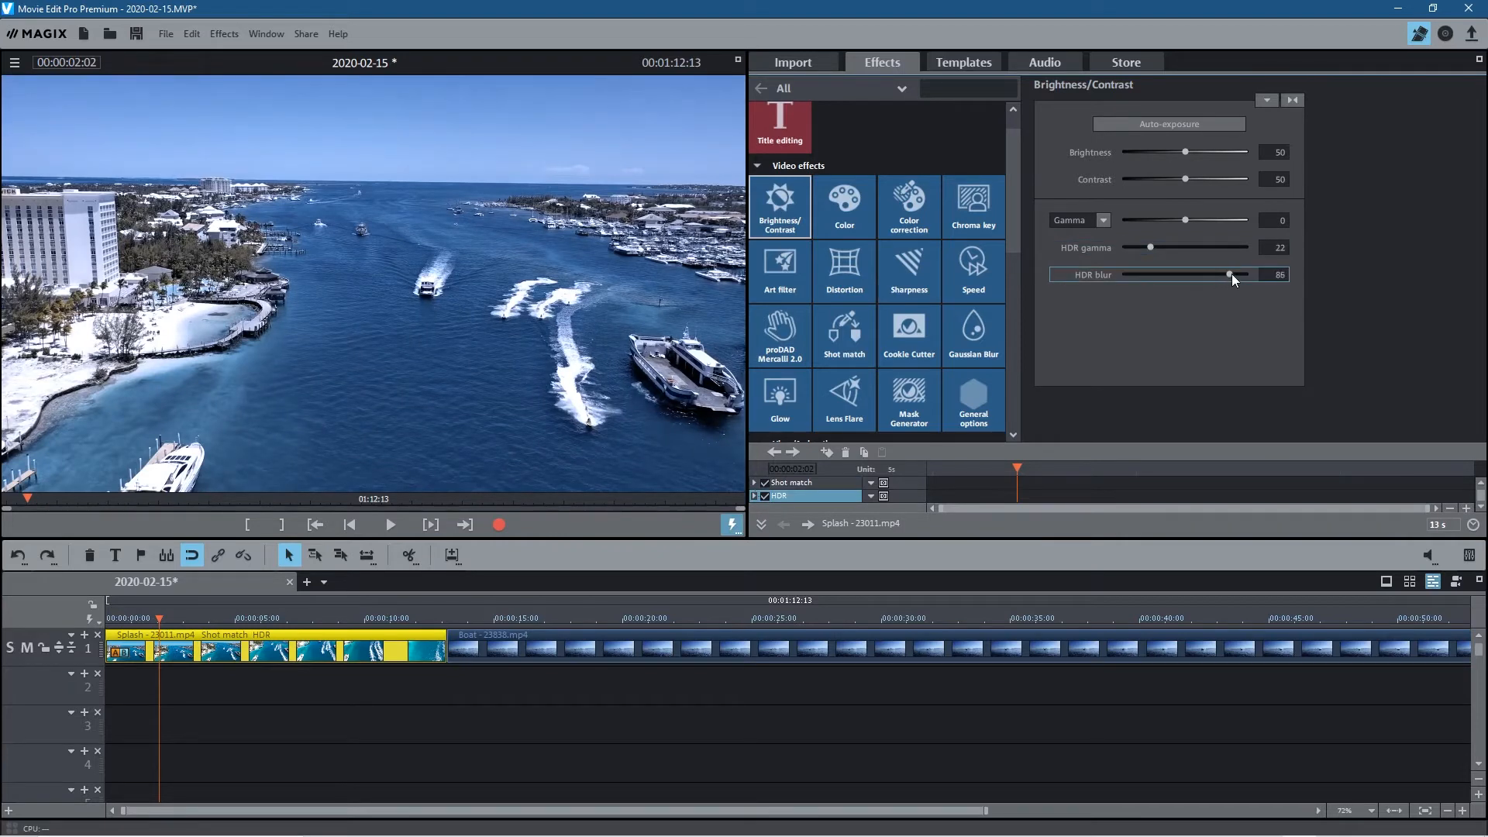
pyautogui.click(844, 205)
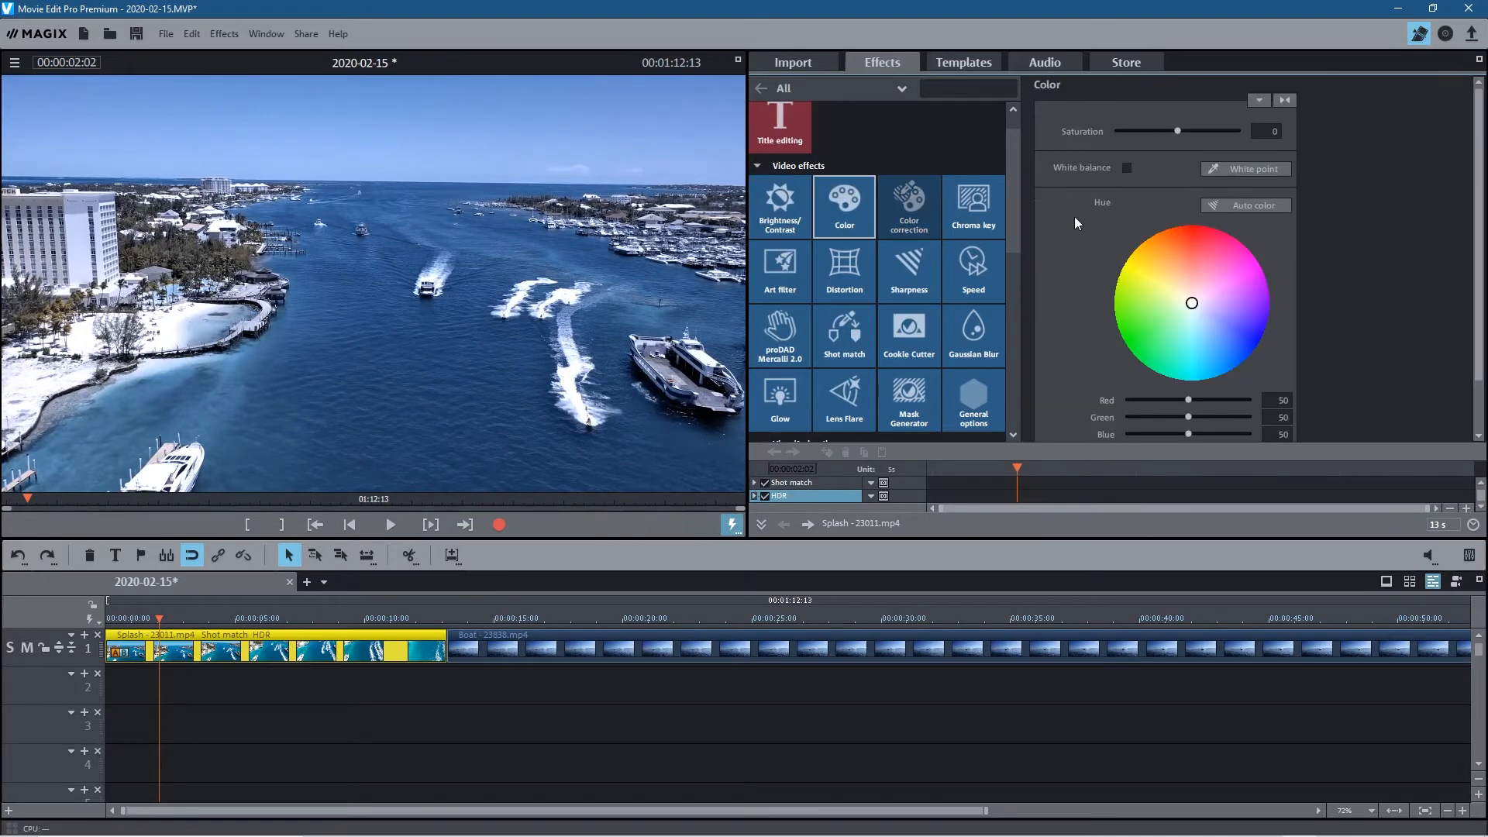
pyautogui.moveTo(1176, 131); pyautogui.dragTo(1194, 131)
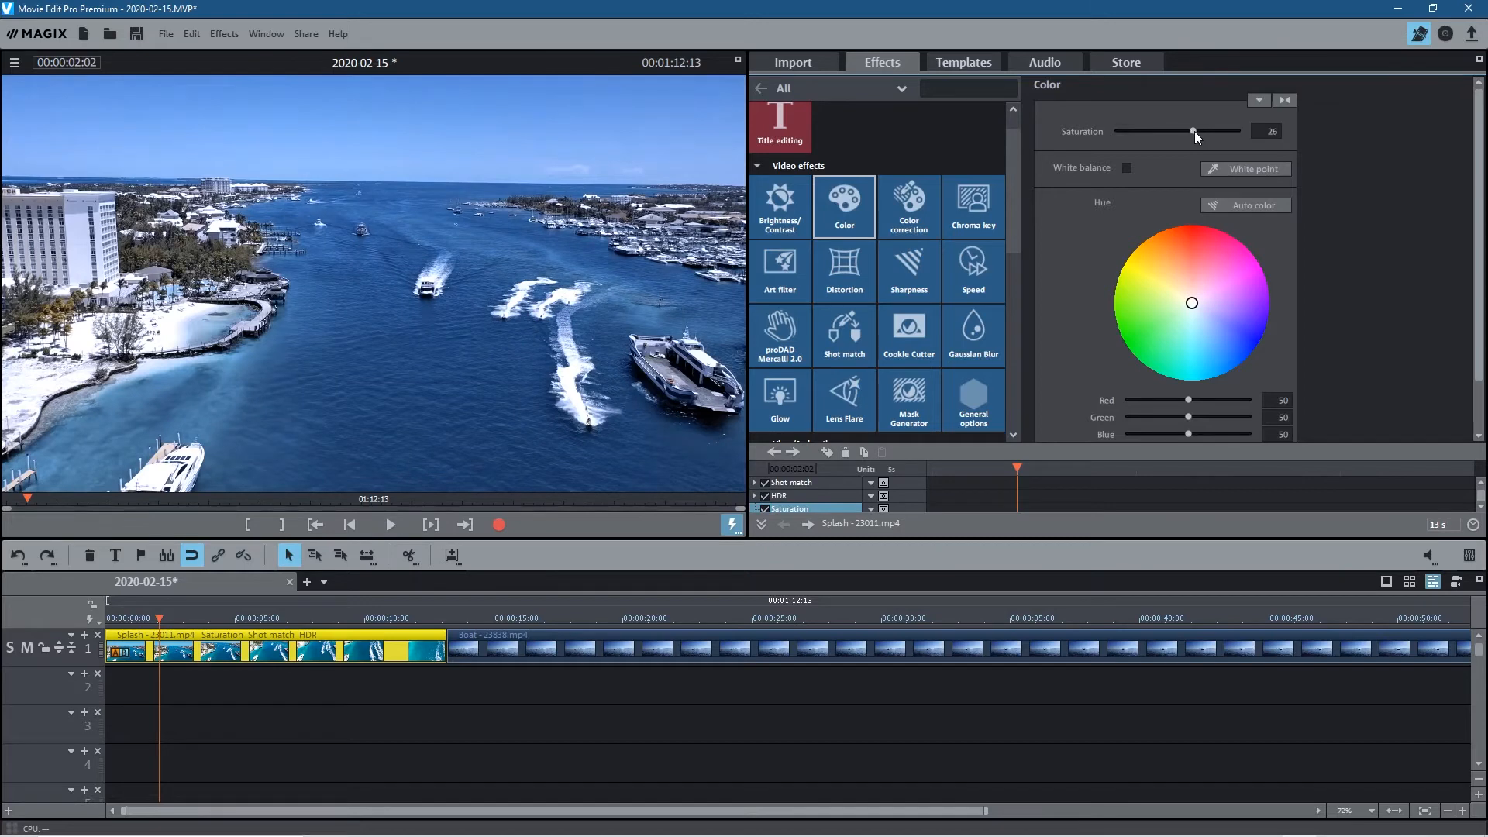
pyautogui.moveTo(1194, 131); pyautogui.dragTo(1202, 131)
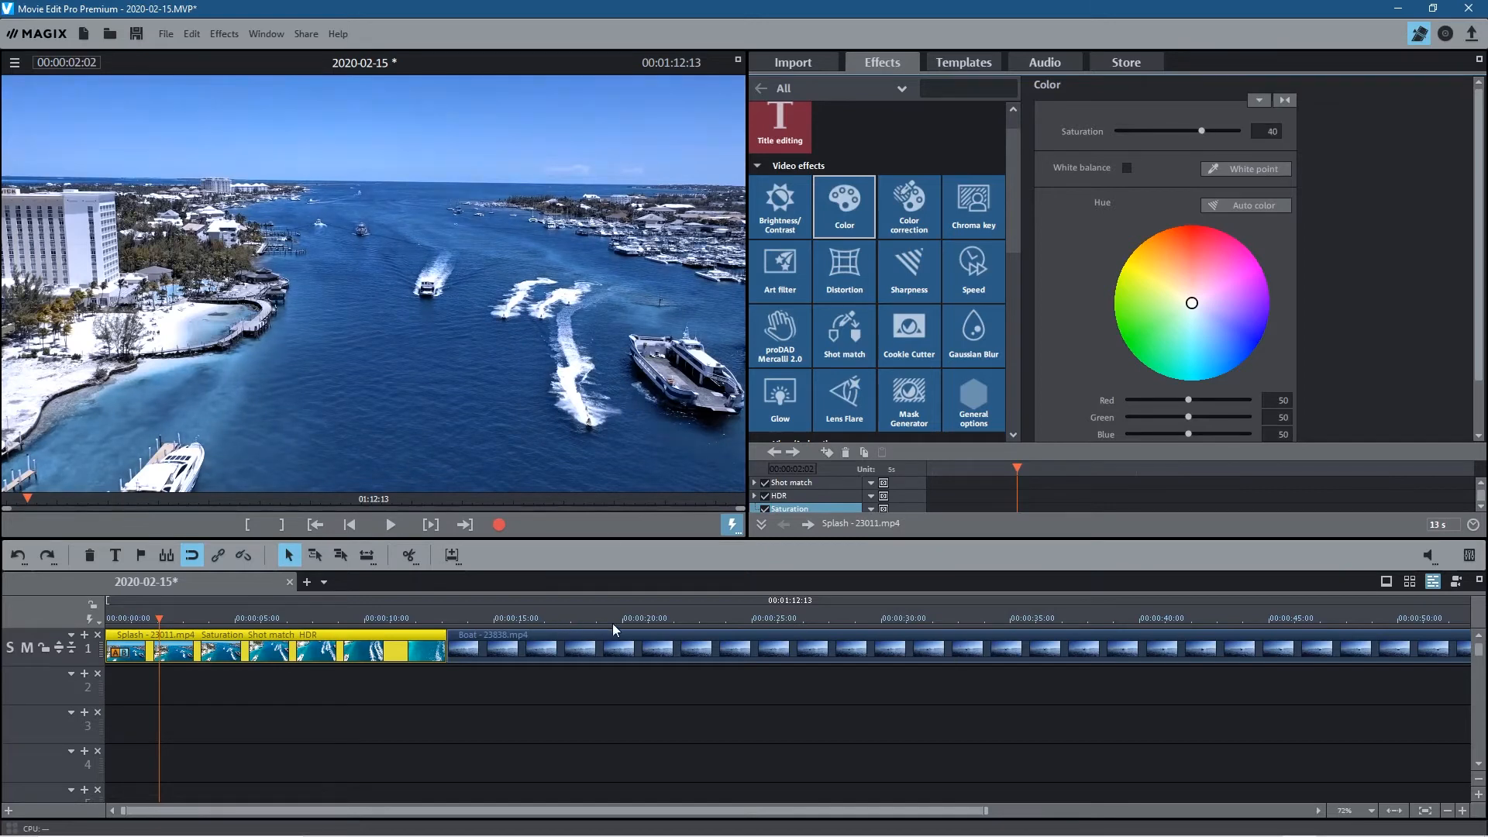
pyautogui.click(625, 617)
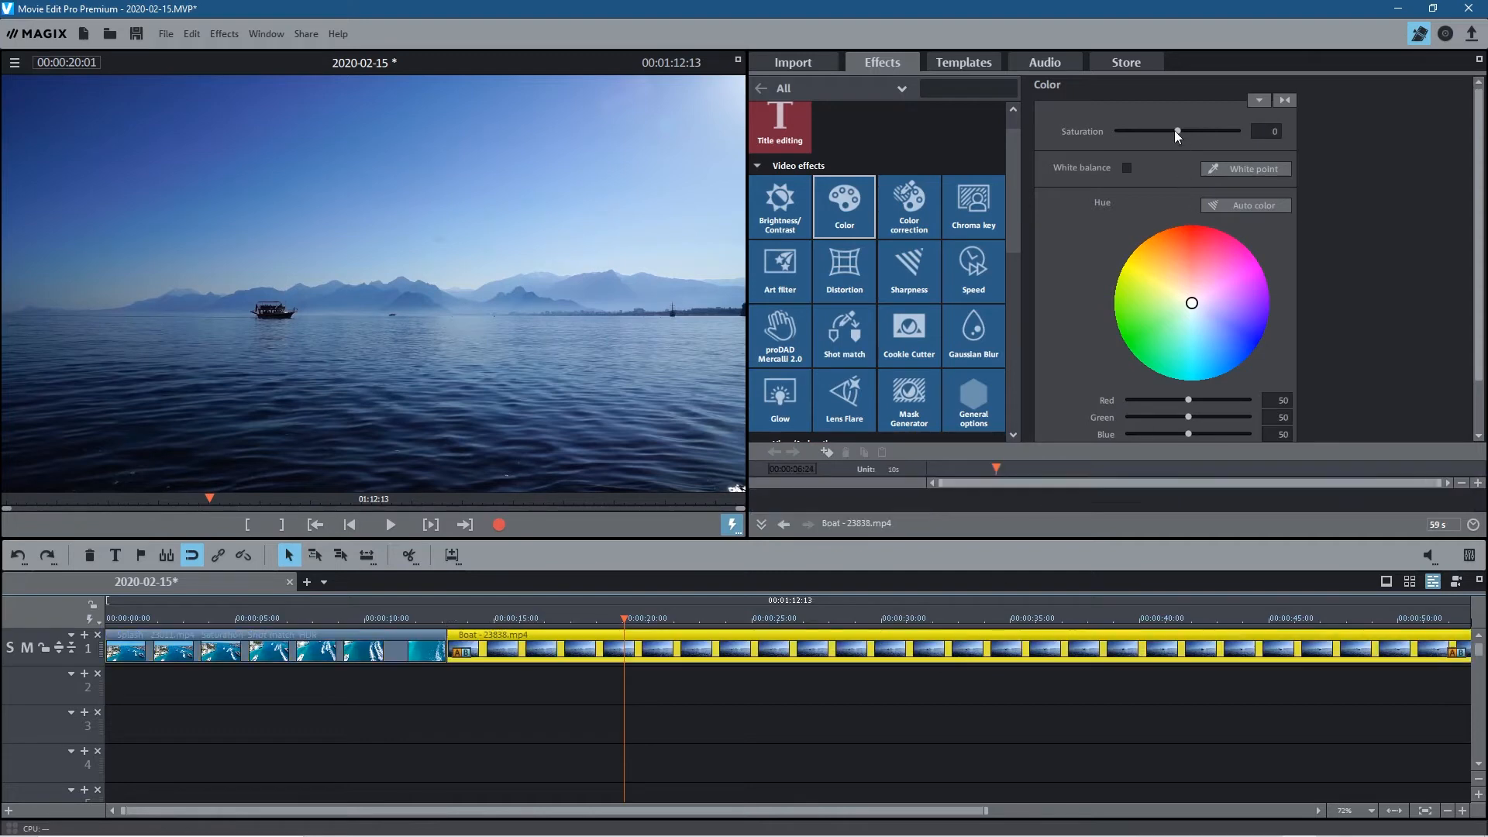
# Give the Boat clip saturation 34 and HDR with gamma 12 and blur 70.
pyautogui.moveTo(1176, 131); pyautogui.dragTo(1197, 131)
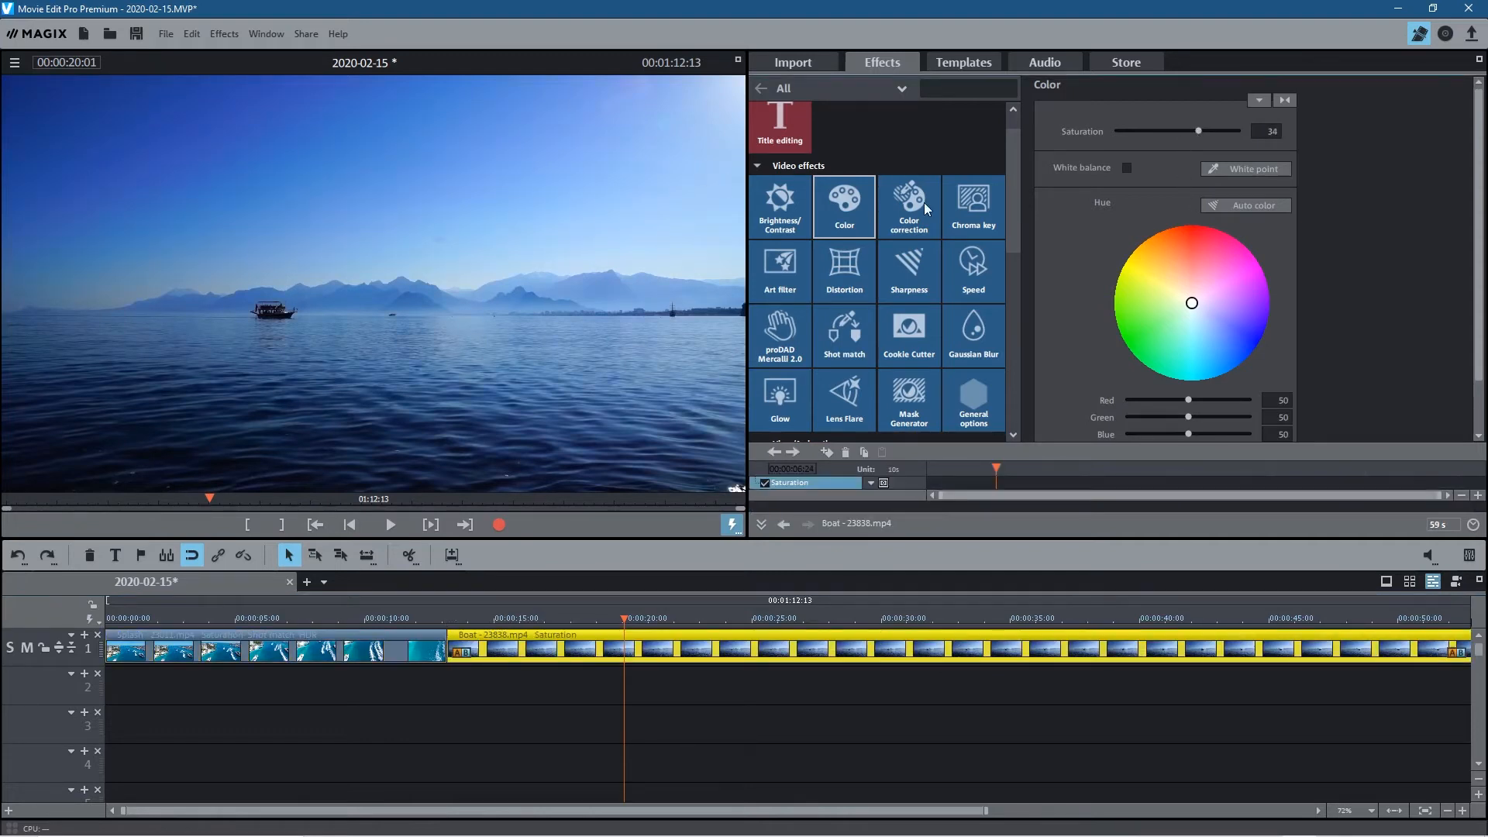
pyautogui.click(779, 206)
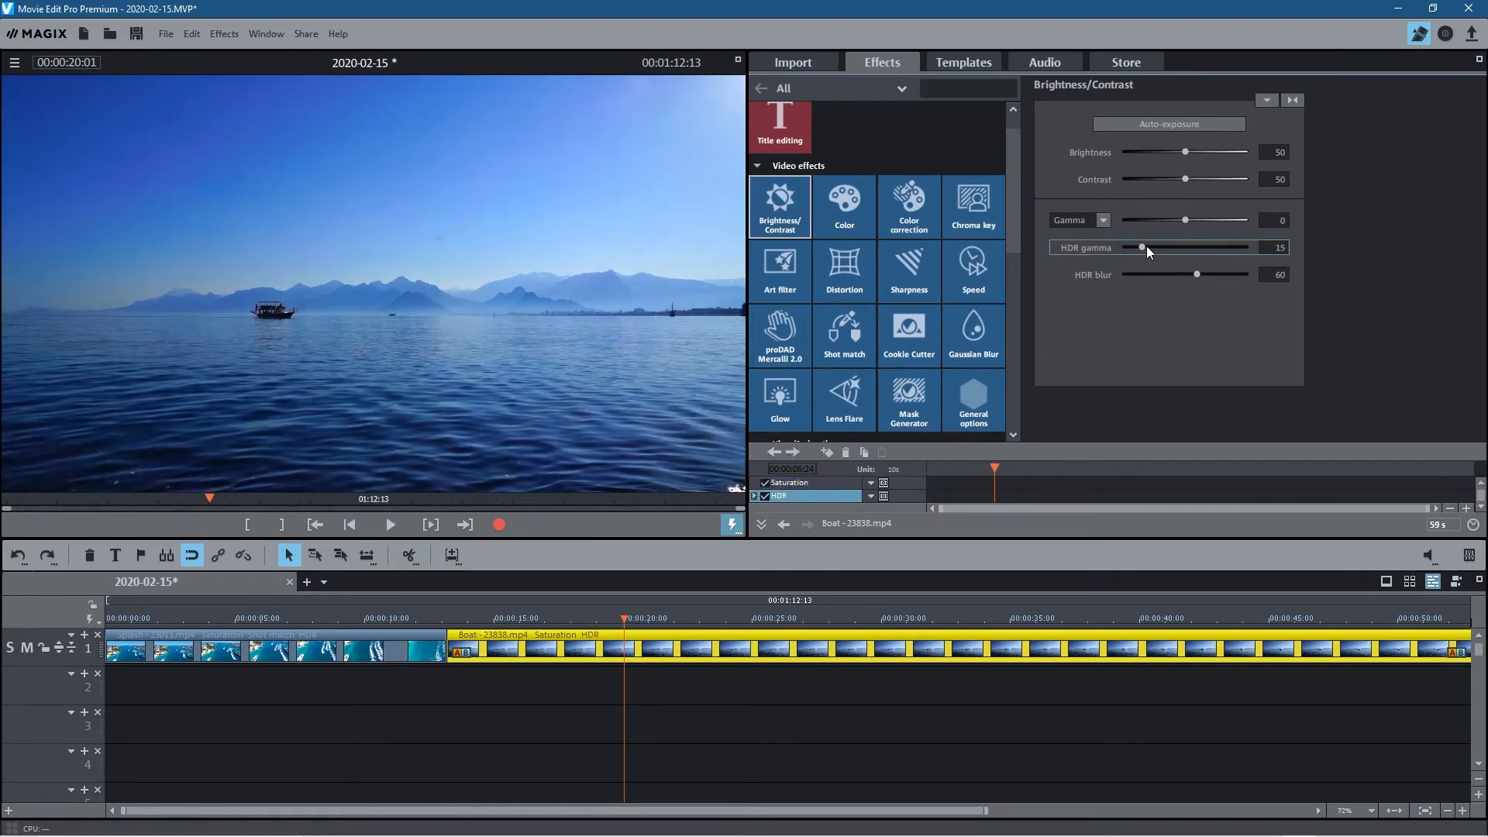
pyautogui.moveTo(1196, 274); pyautogui.dragTo(1214, 275)
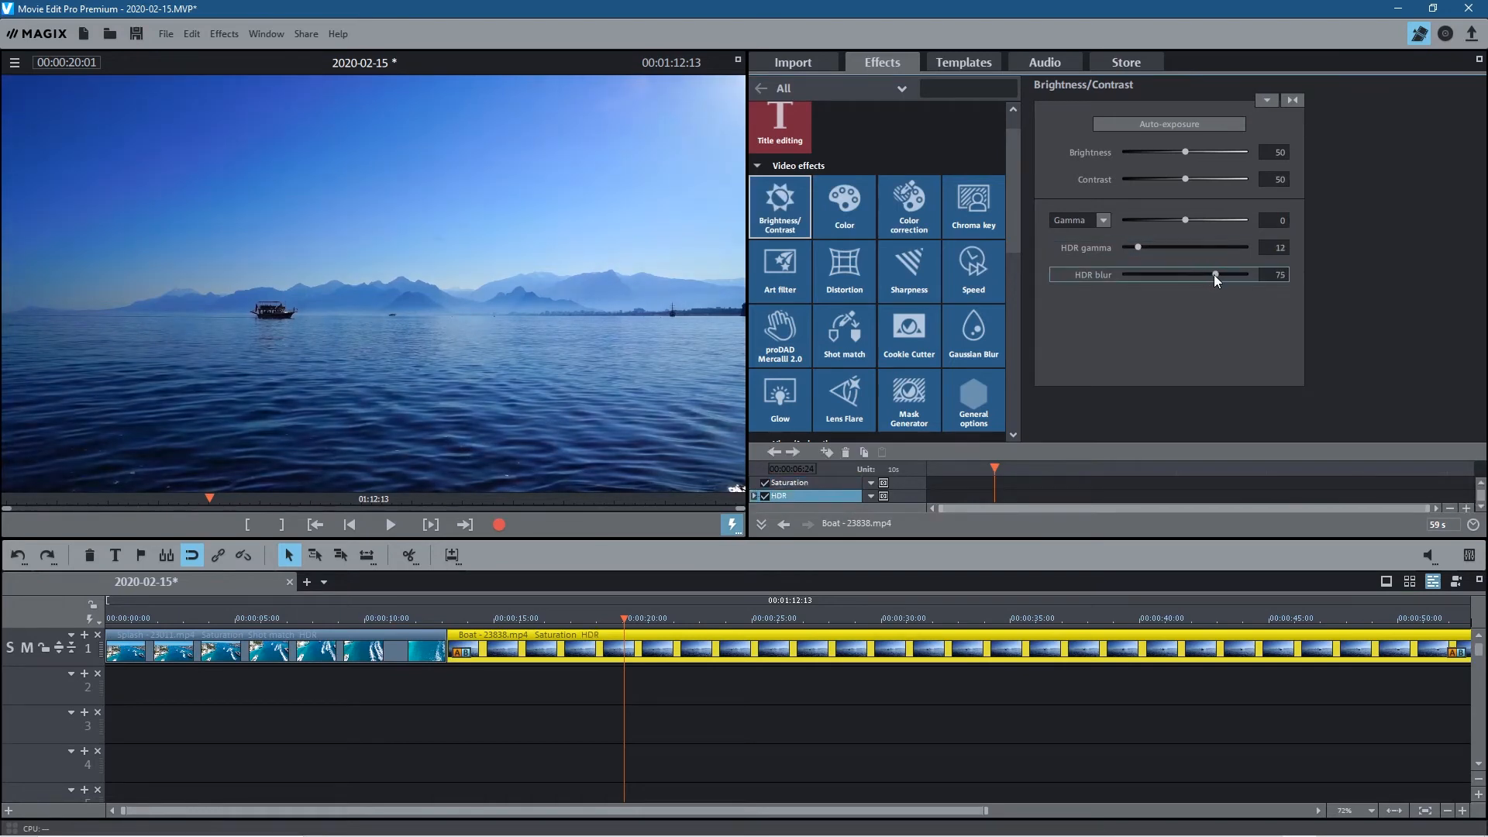
pyautogui.moveTo(1215, 274); pyautogui.dragTo(1208, 275)
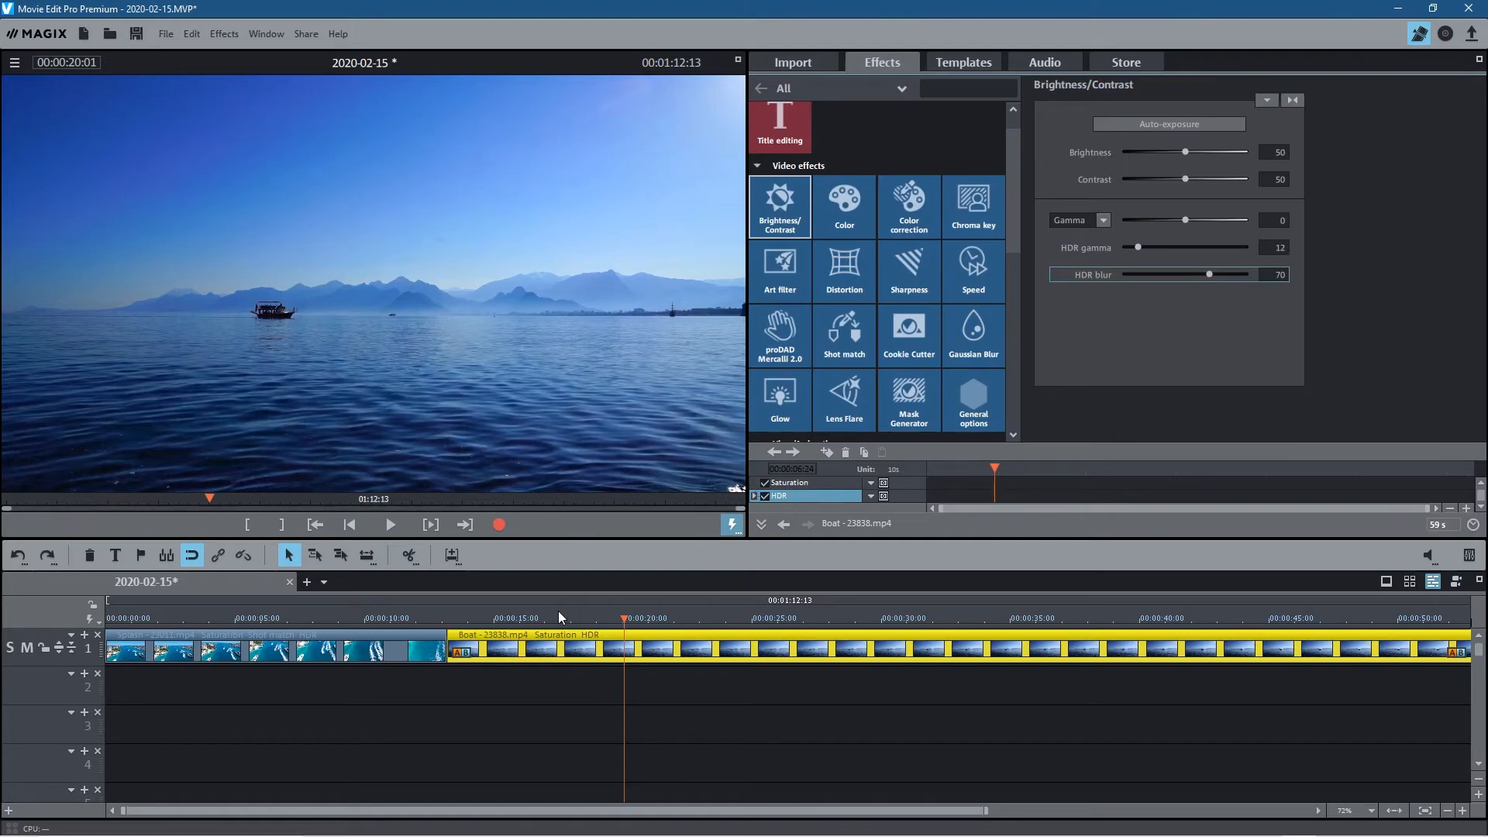
# Preview frames in the Boat and Splash clips to compare their looks.
pyautogui.click(238, 618)
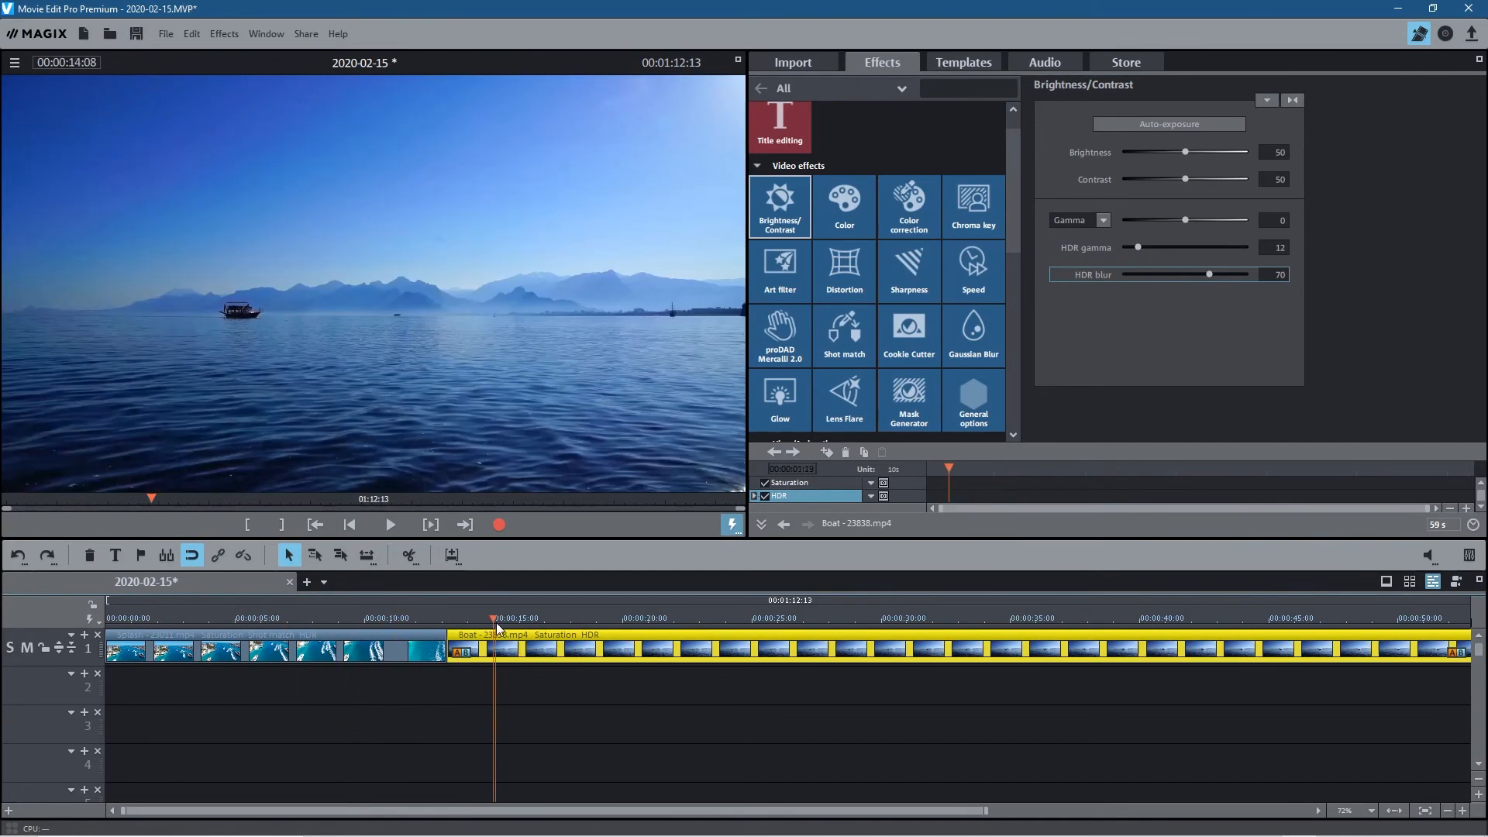
pyautogui.click(160, 618)
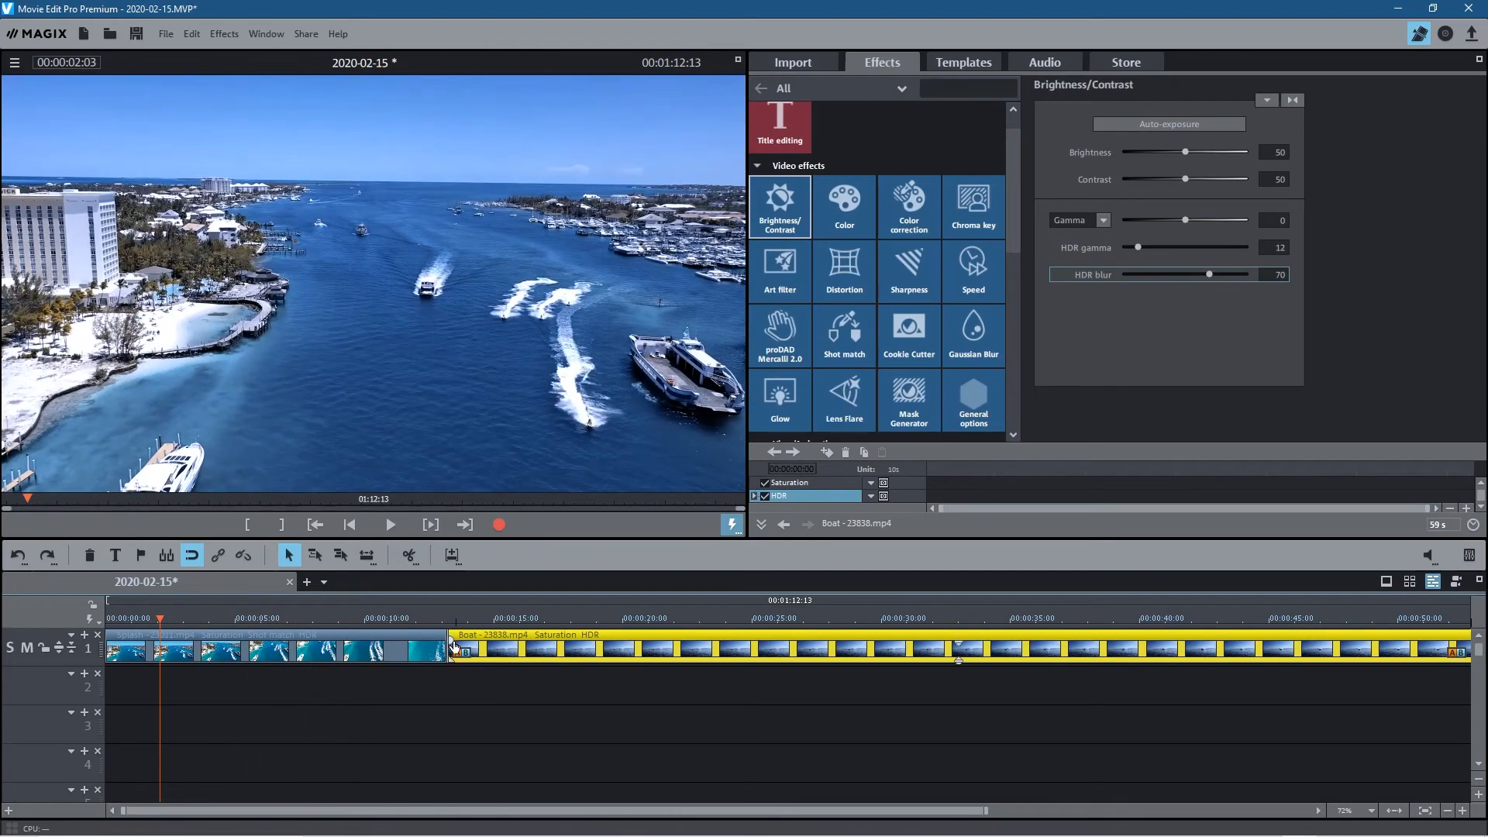
pyautogui.click(279, 618)
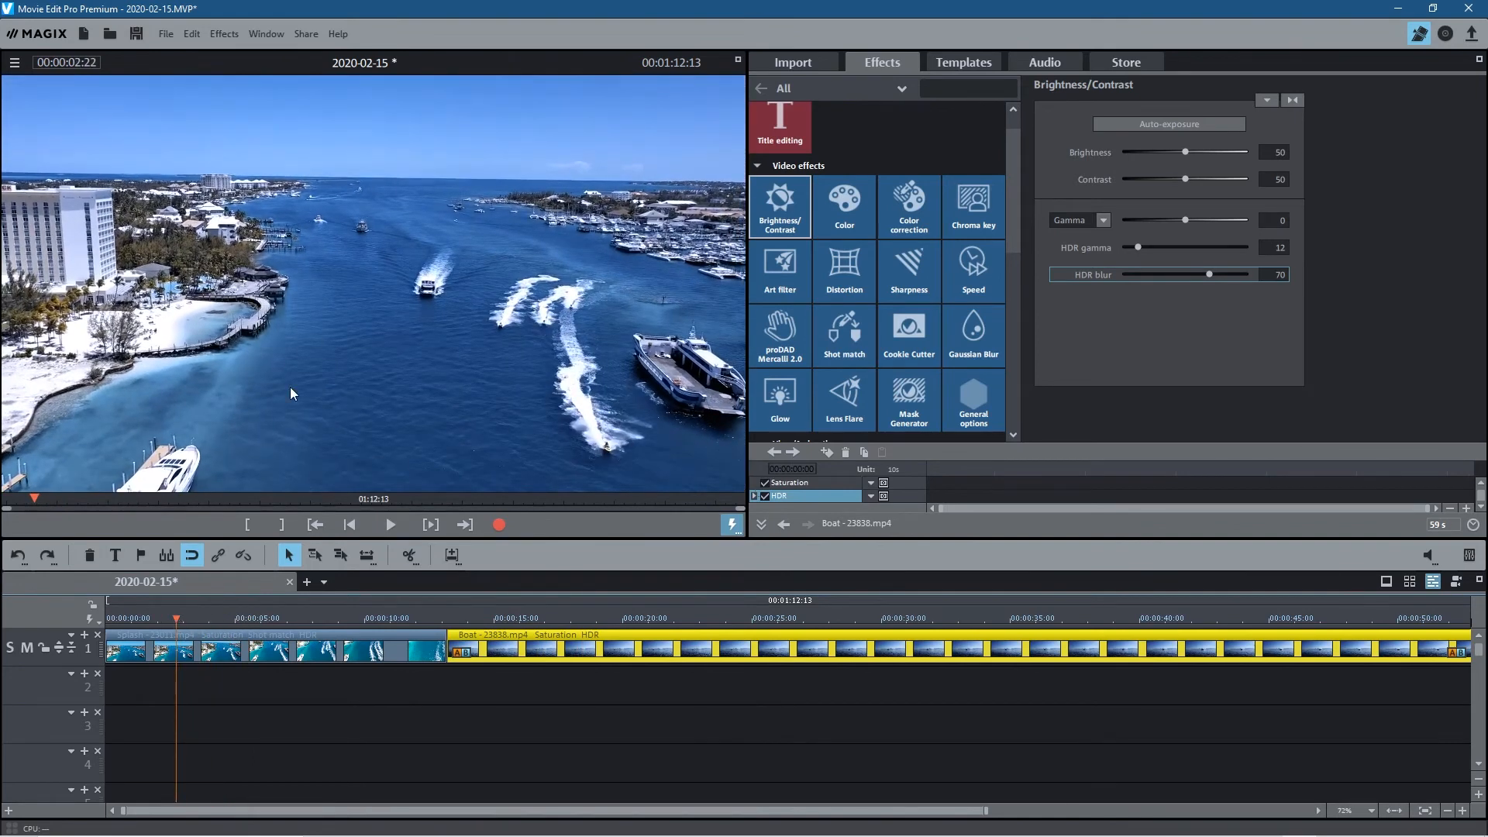
pyautogui.moveTo(719, 296)
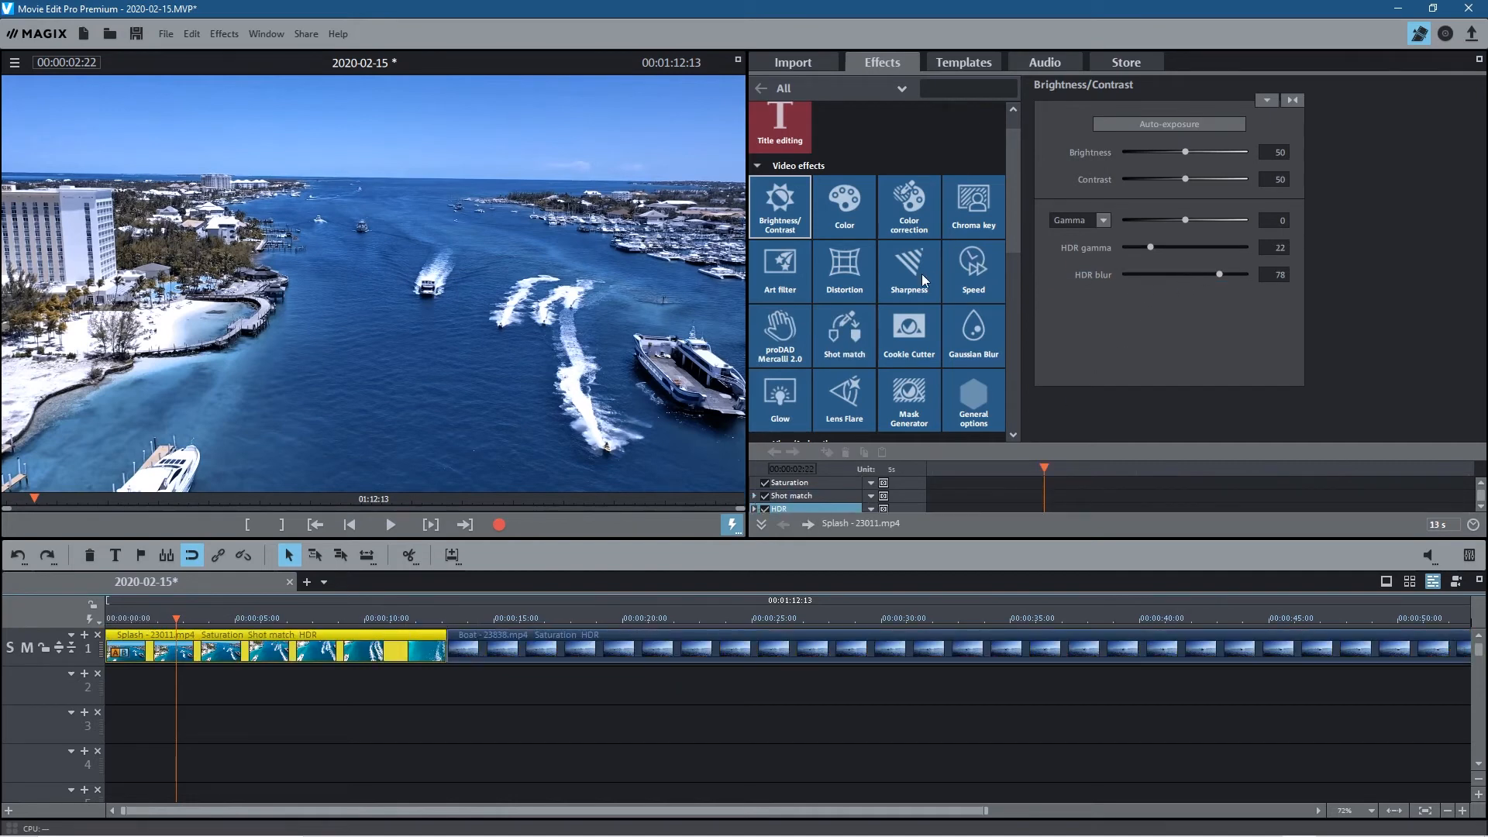
# Try lower Splash Shot match intensities, restore 1.00, and preview the Splash clip.
pyautogui.click(844, 331)
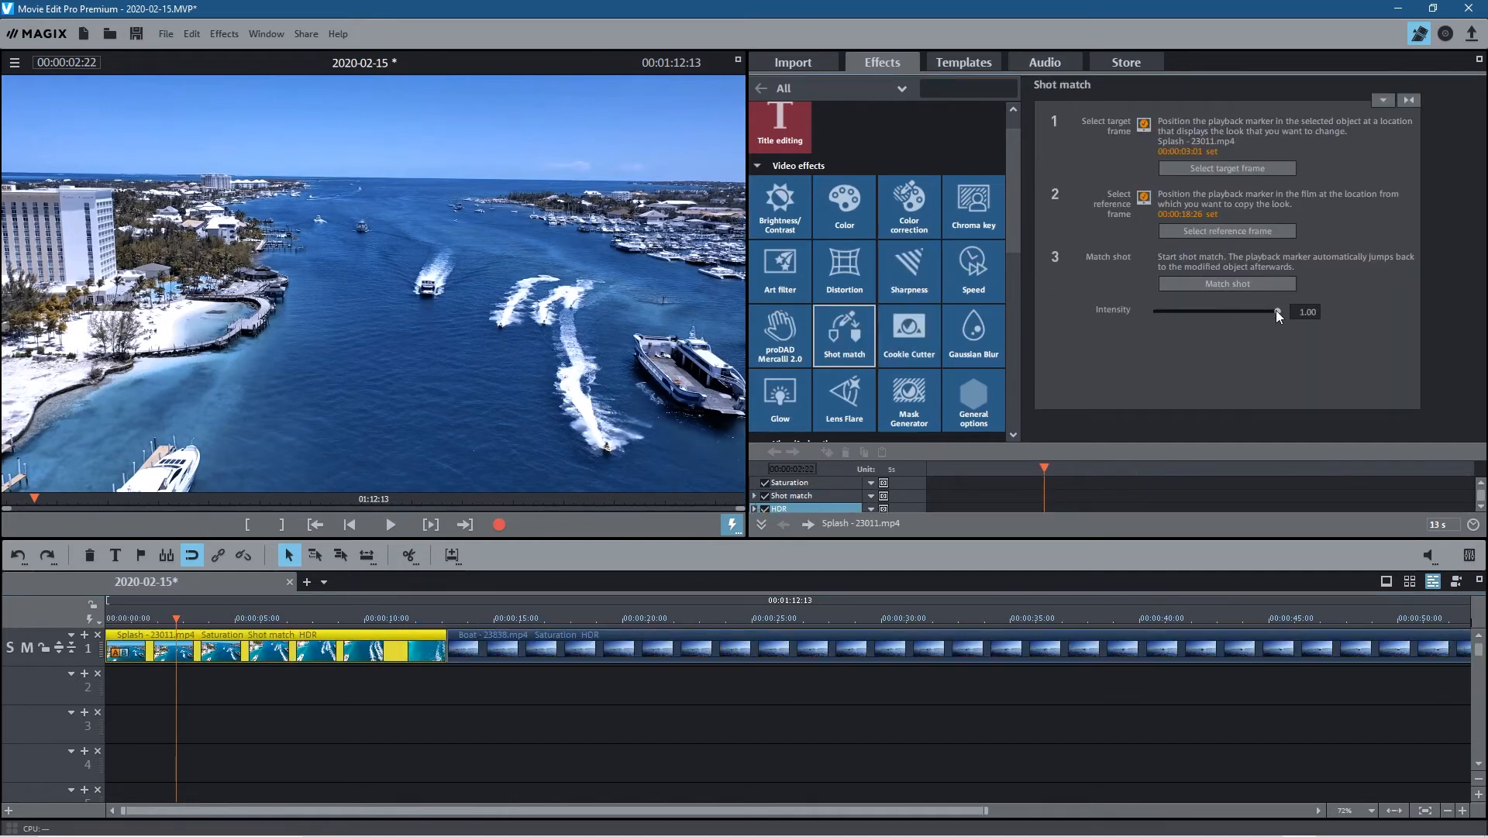
pyautogui.moveTo(1277, 312); pyautogui.dragTo(1163, 311)
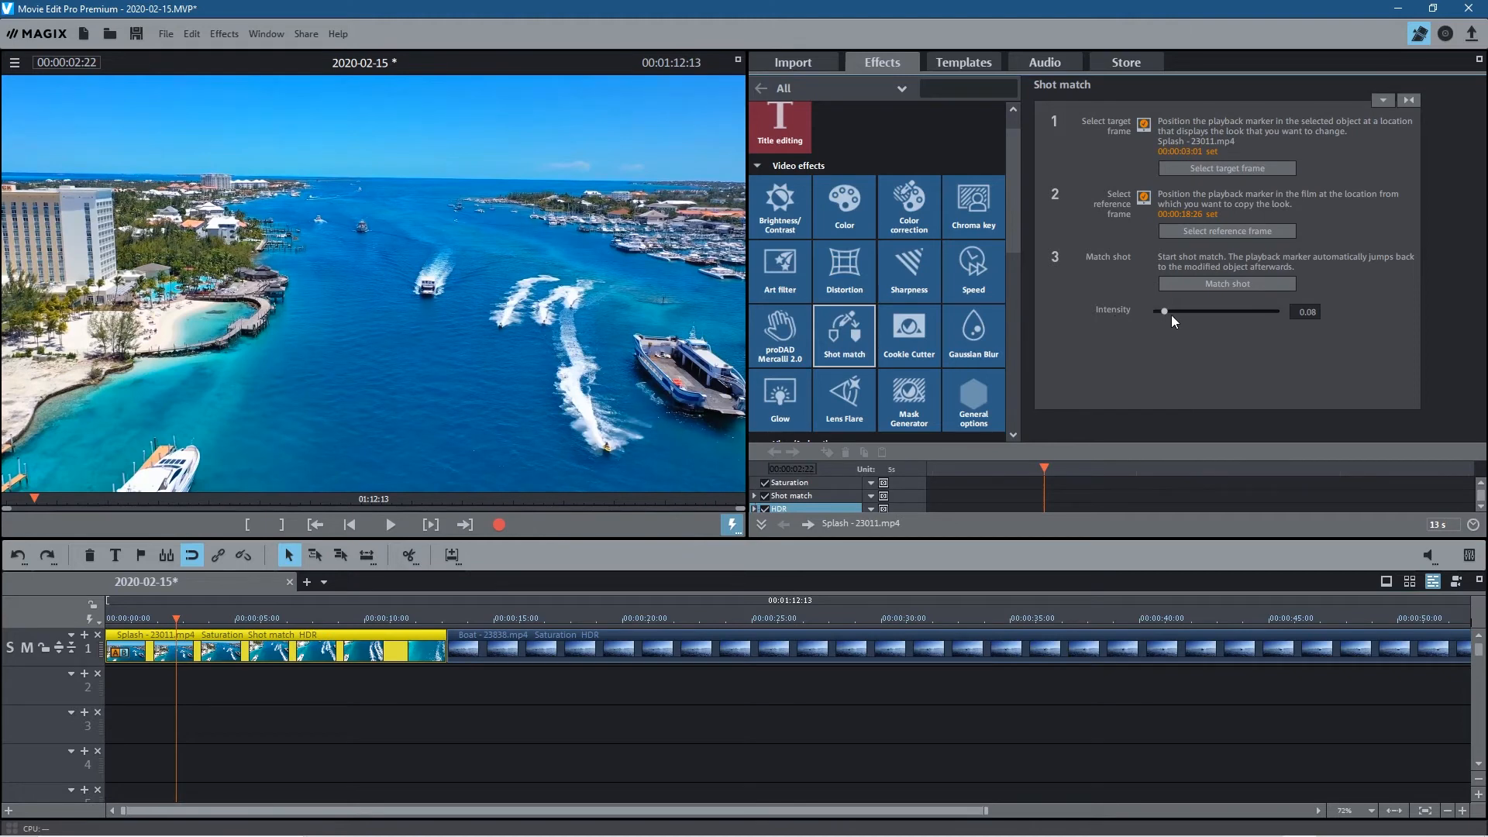
pyautogui.moveTo(1164, 310); pyautogui.dragTo(1261, 310)
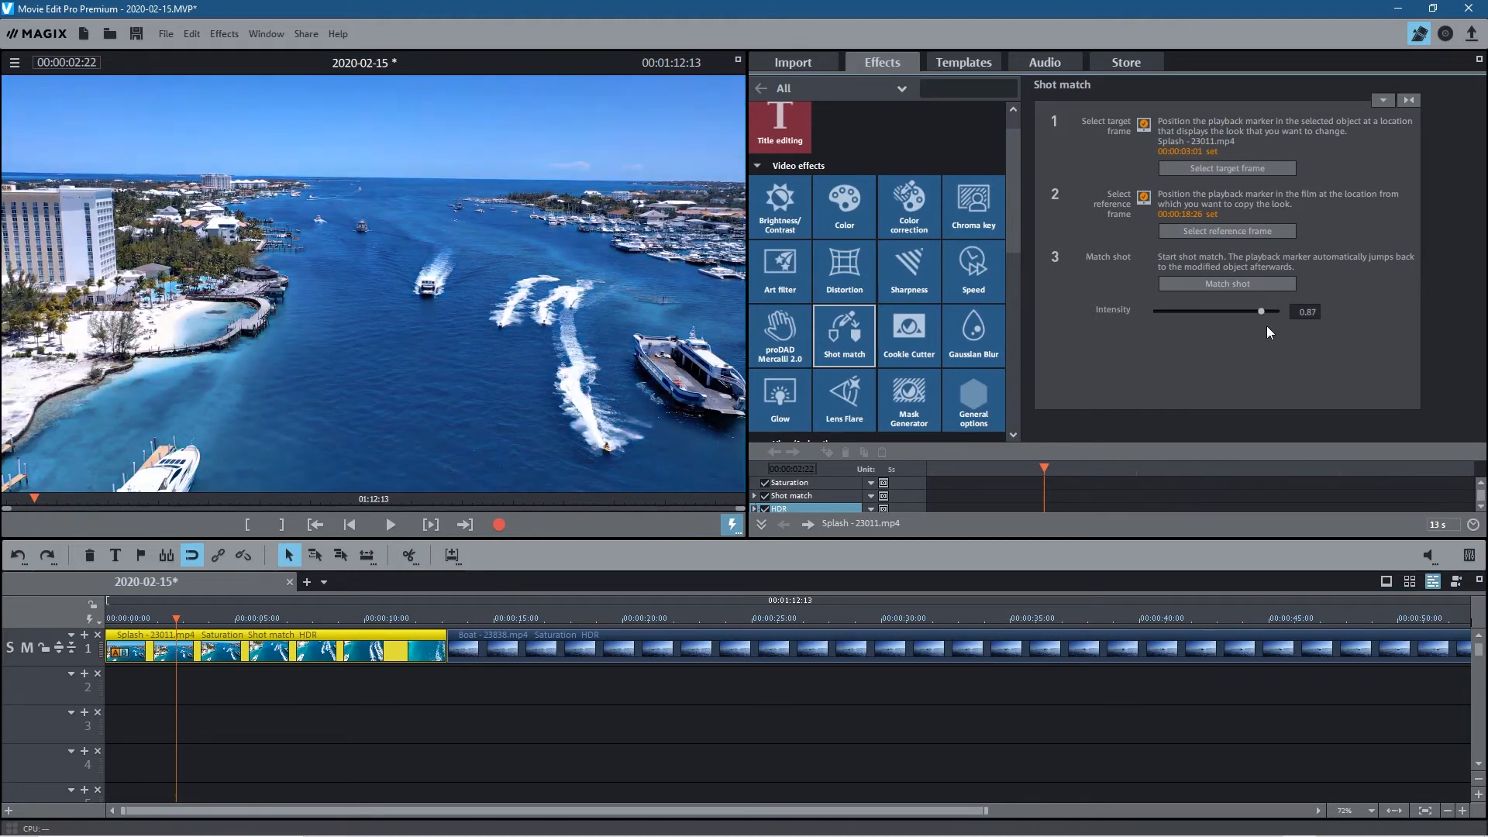
pyautogui.moveTo(1260, 312); pyautogui.dragTo(1276, 312)
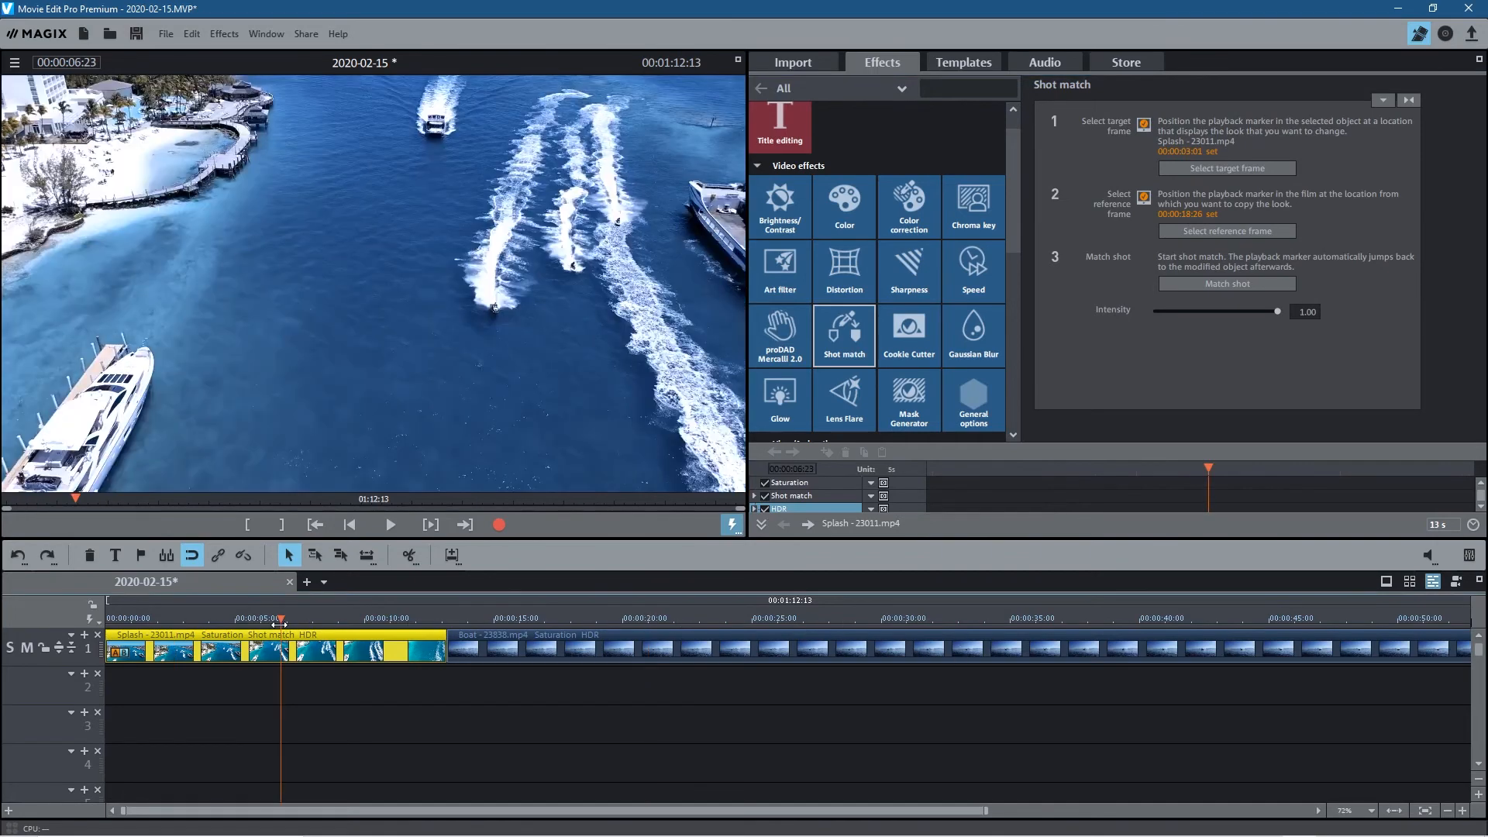
pyautogui.click(195, 619)
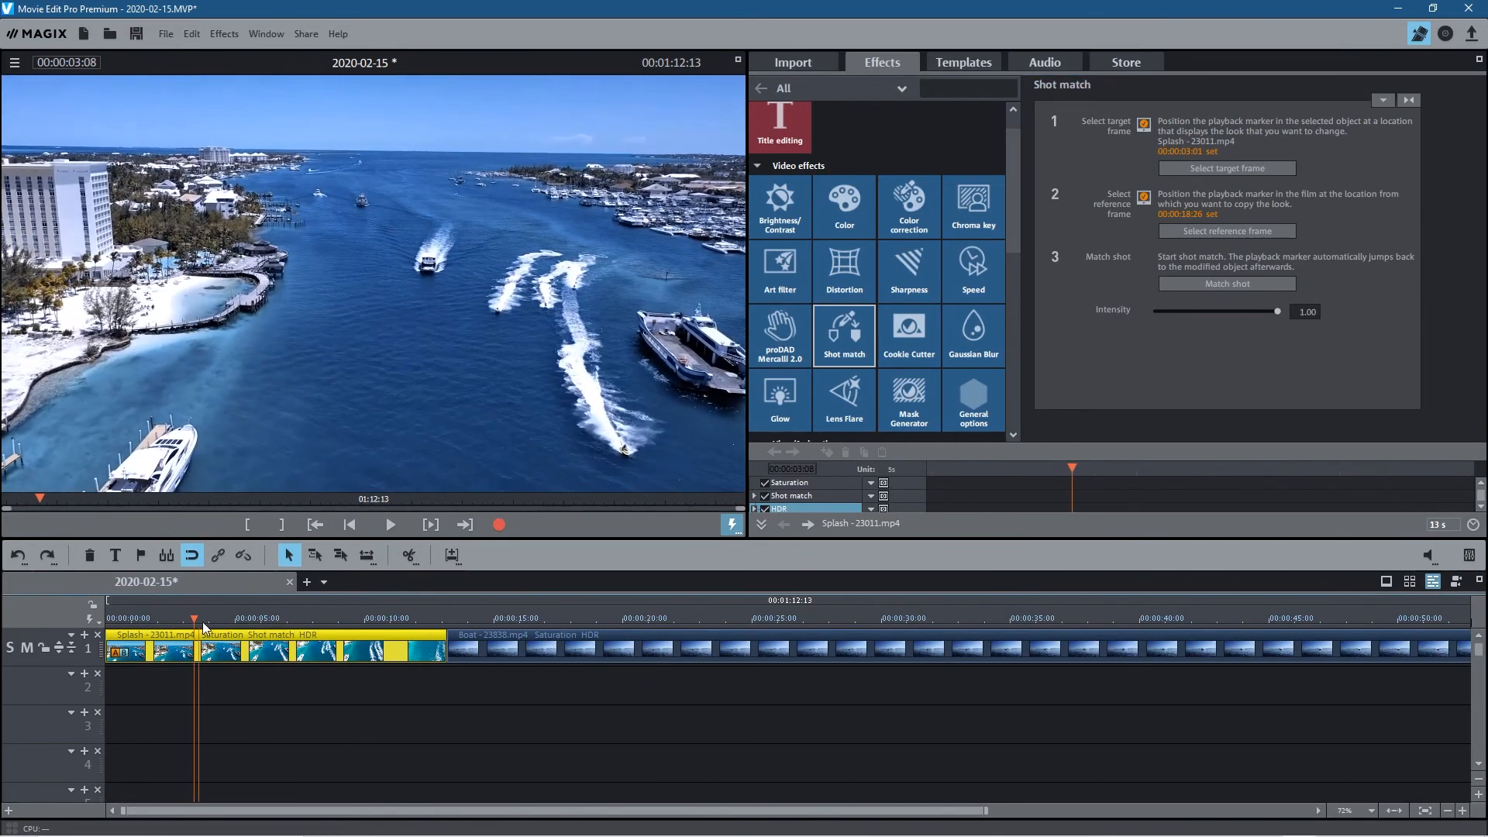
pyautogui.click(363, 618)
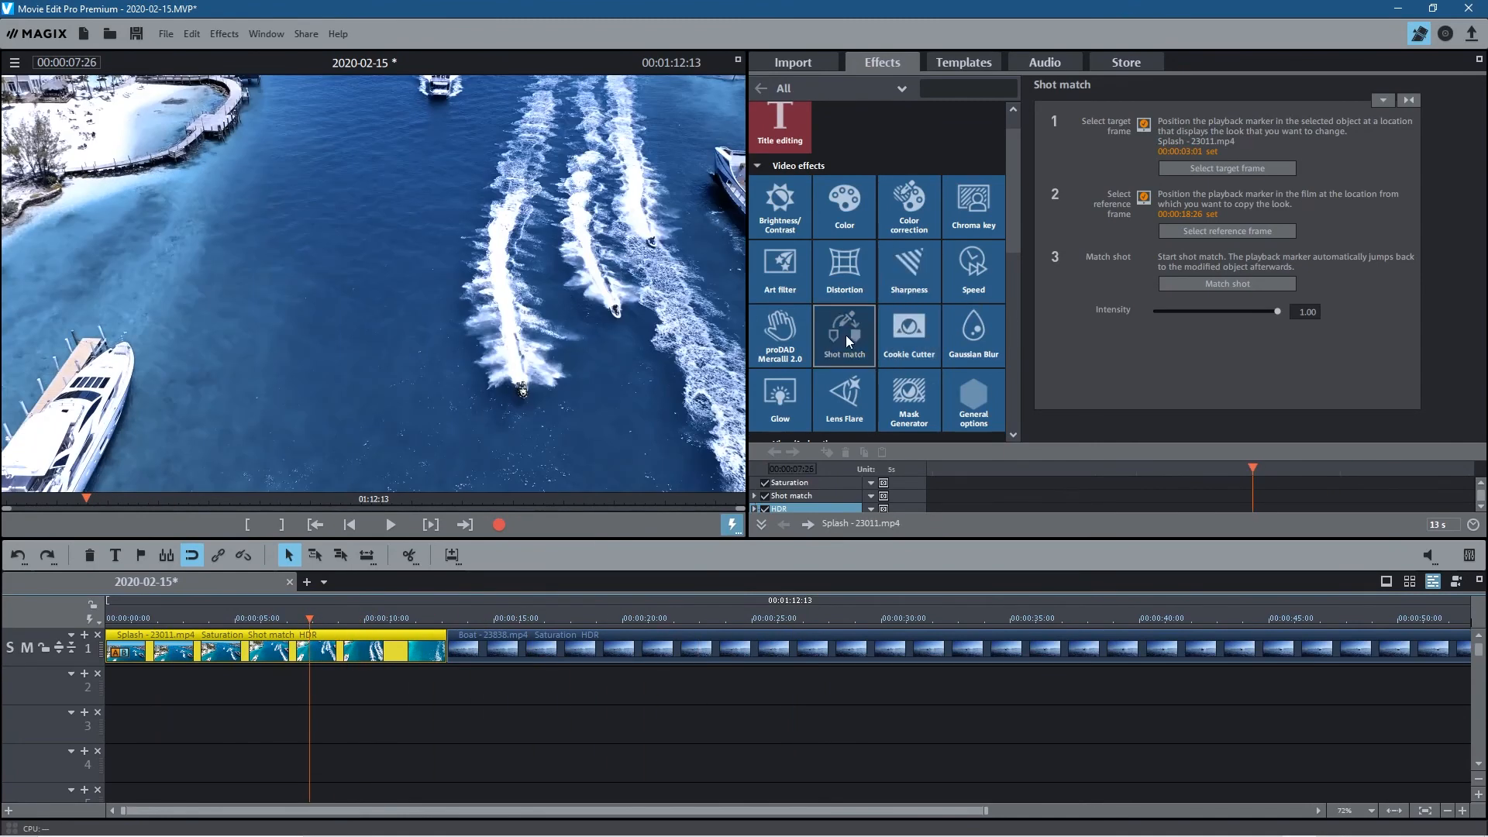
pyautogui.moveTo(807, 389)
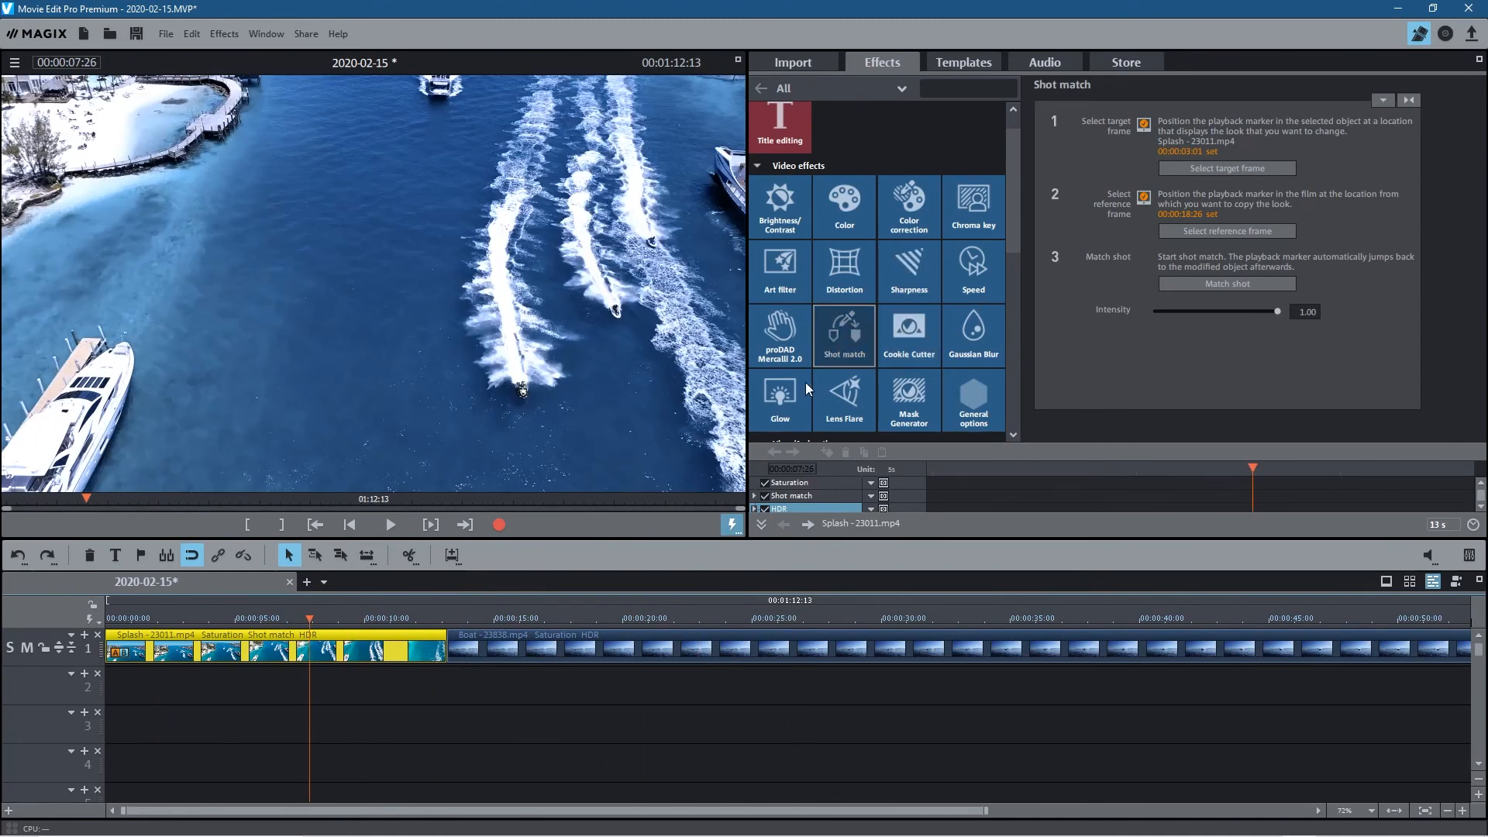